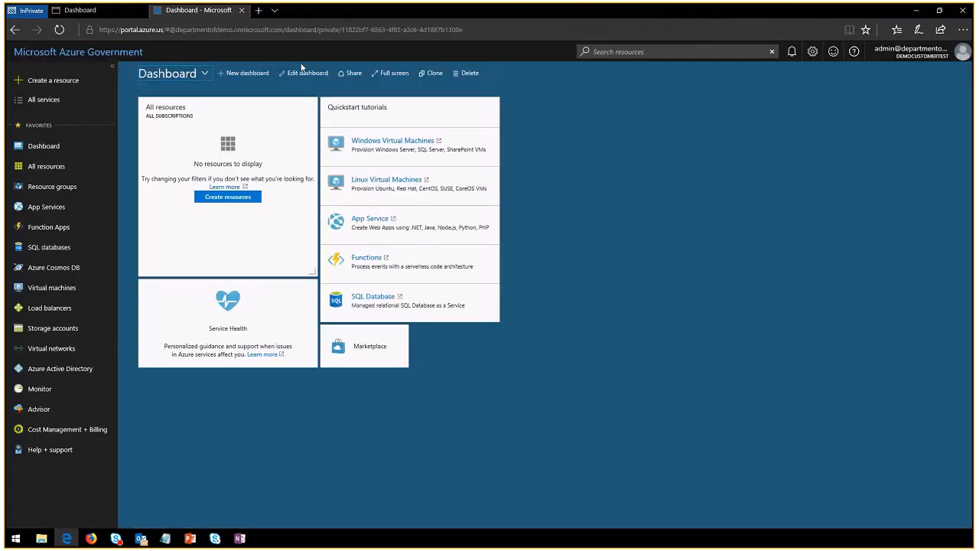
mouse_move(678, 181)
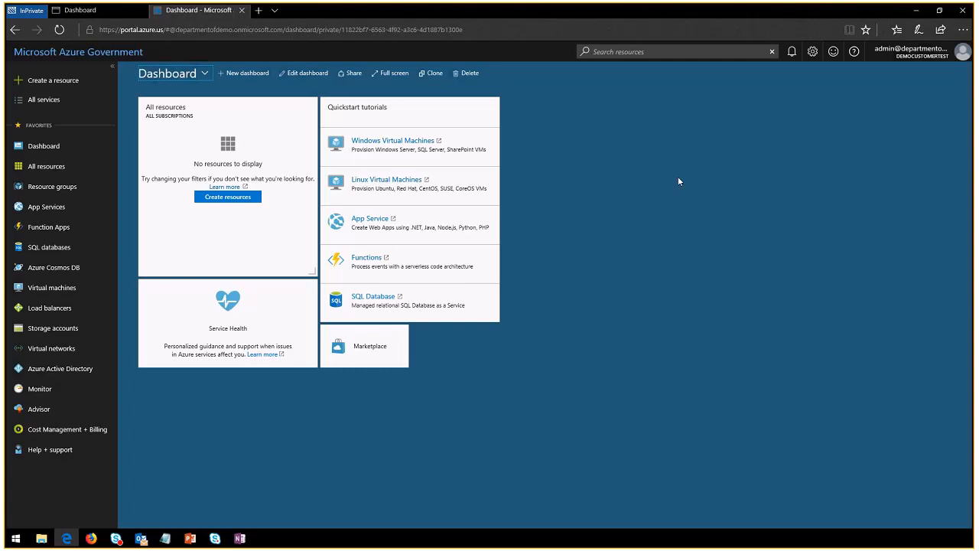
mouse_move(690, 150)
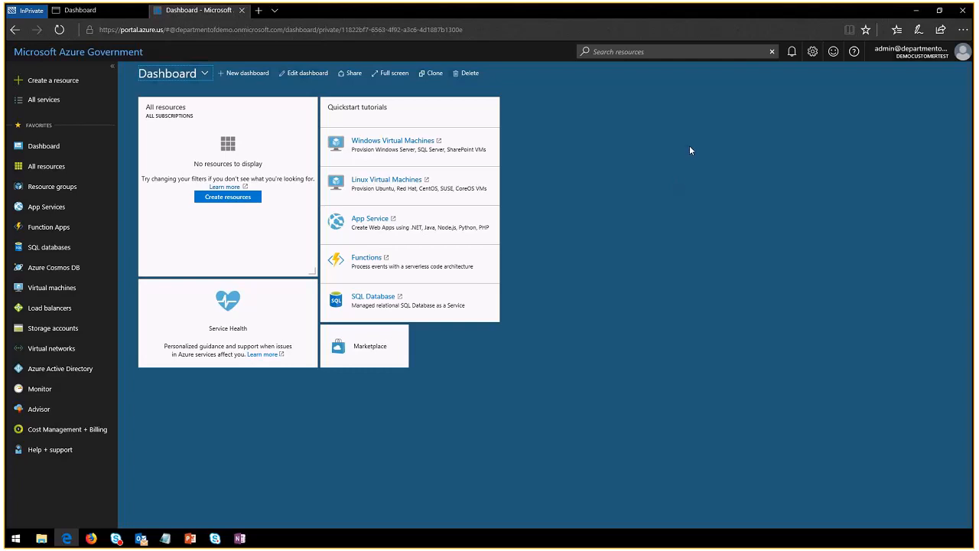
mouse_move(706, 247)
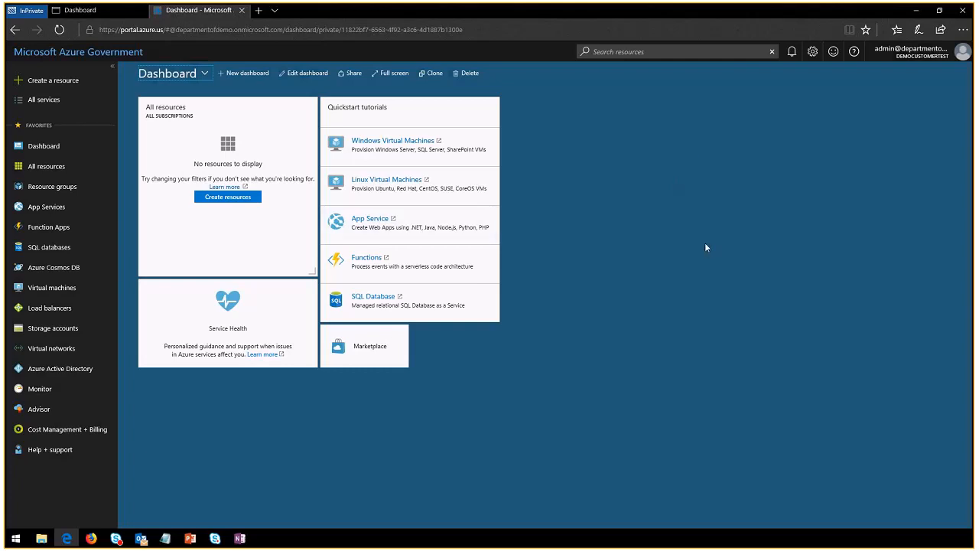
mouse_move(605, 225)
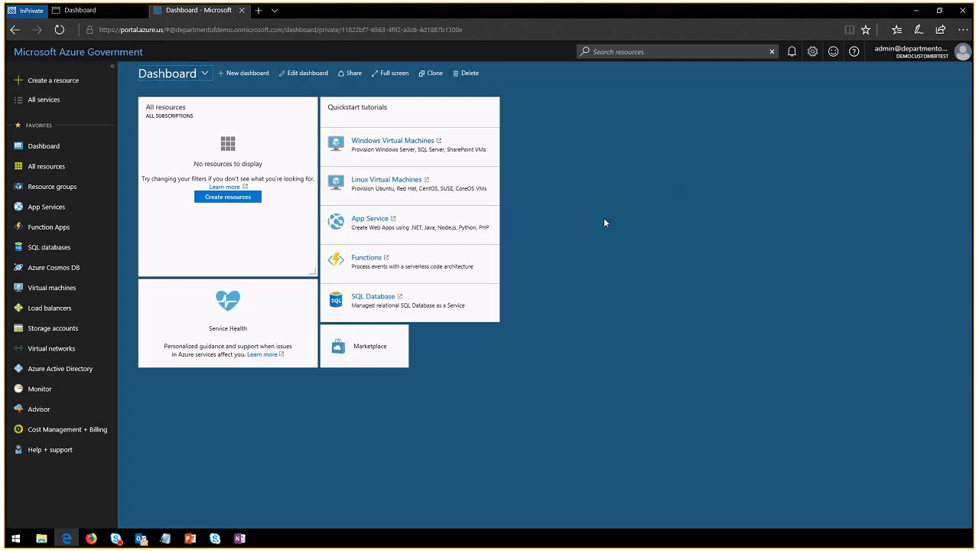
mouse_move(639, 178)
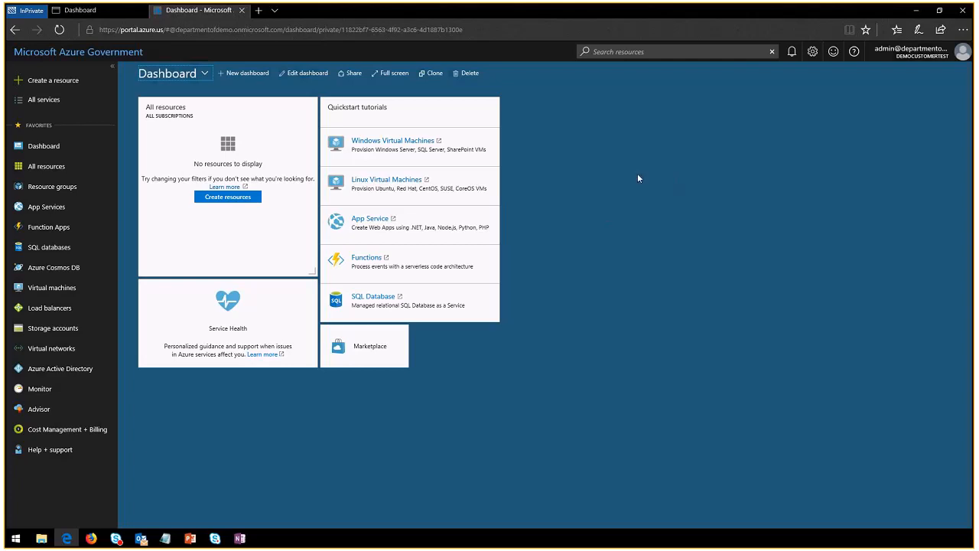
mouse_move(650, 184)
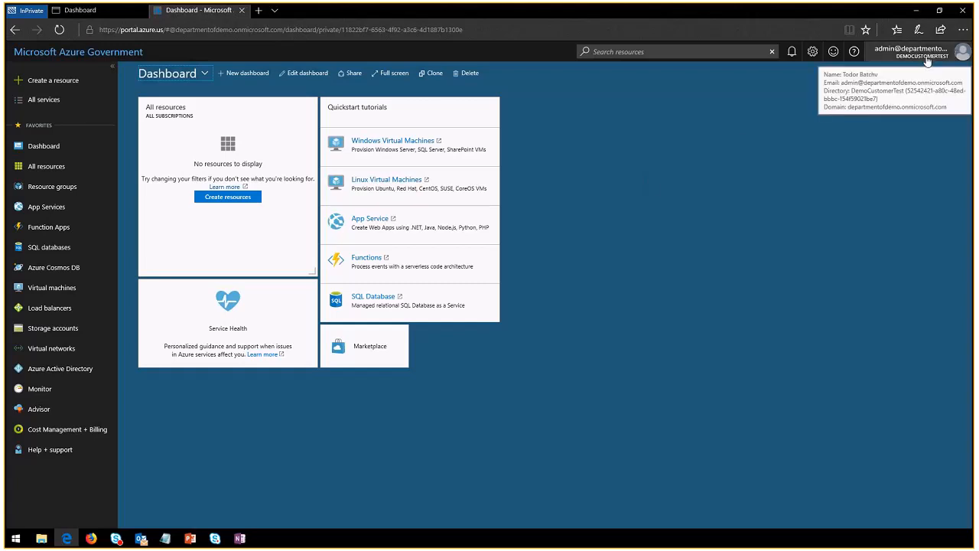
Switch back to the 'Dashboard - Microsoft Azure' tab showing the empty Azure Government dashboard.
left_click(762, 240)
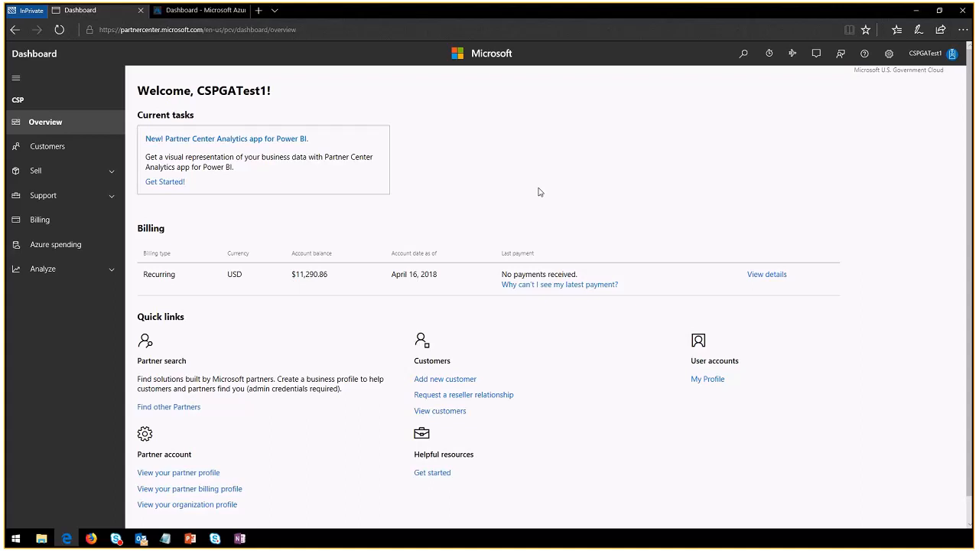
mouse_move(551, 164)
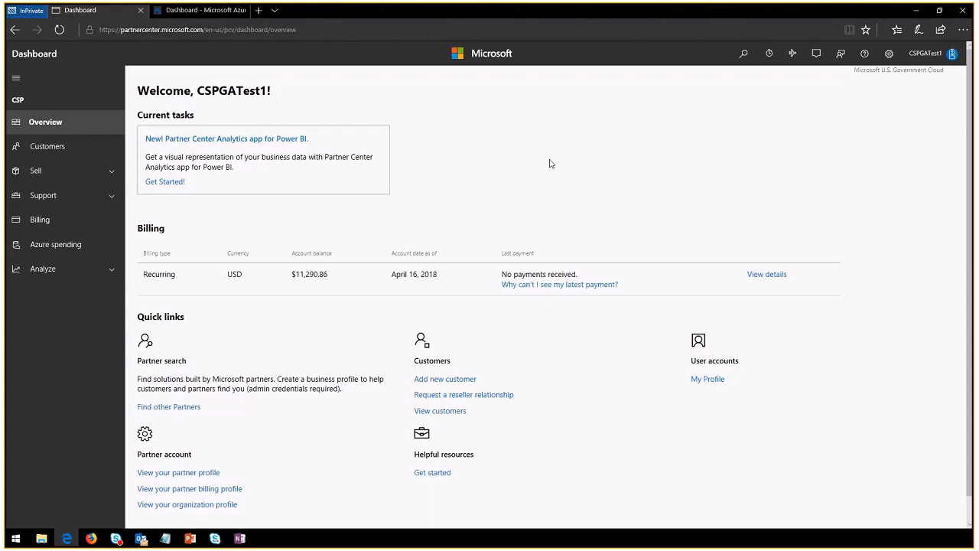
mouse_move(534, 158)
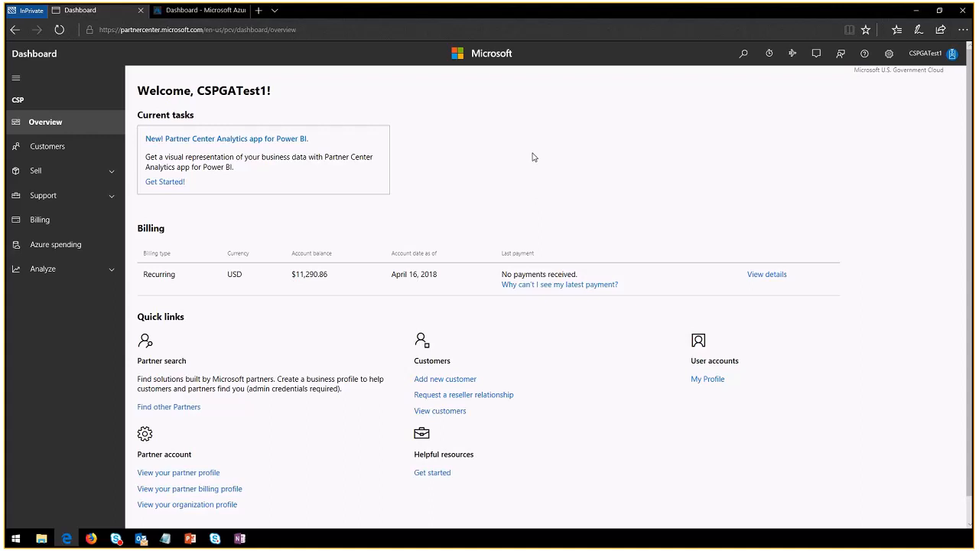
mouse_move(298, 104)
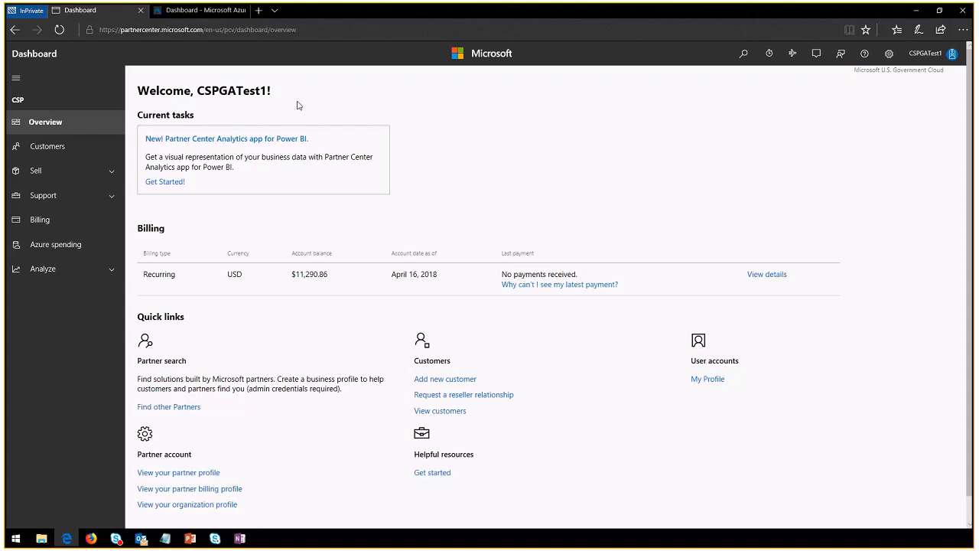
mouse_move(917, 80)
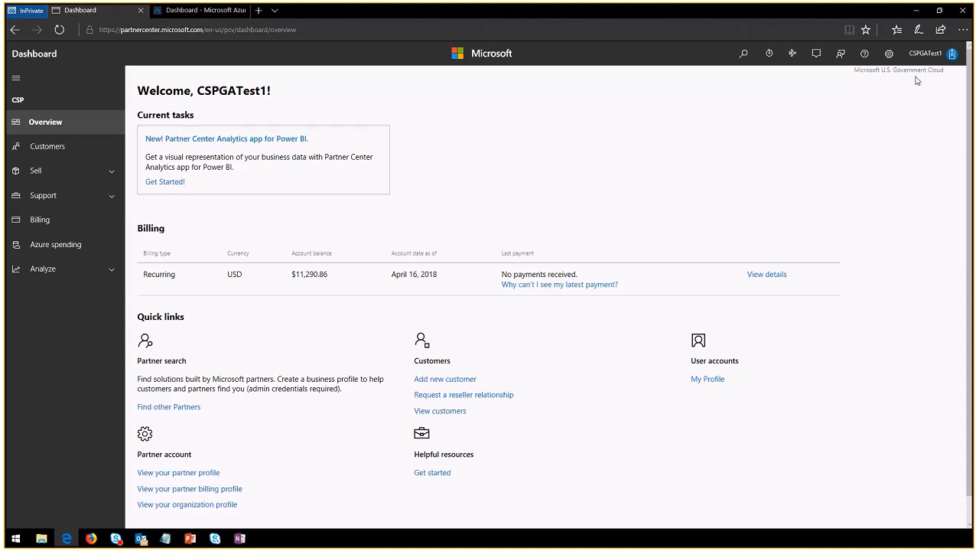
mouse_move(837, 150)
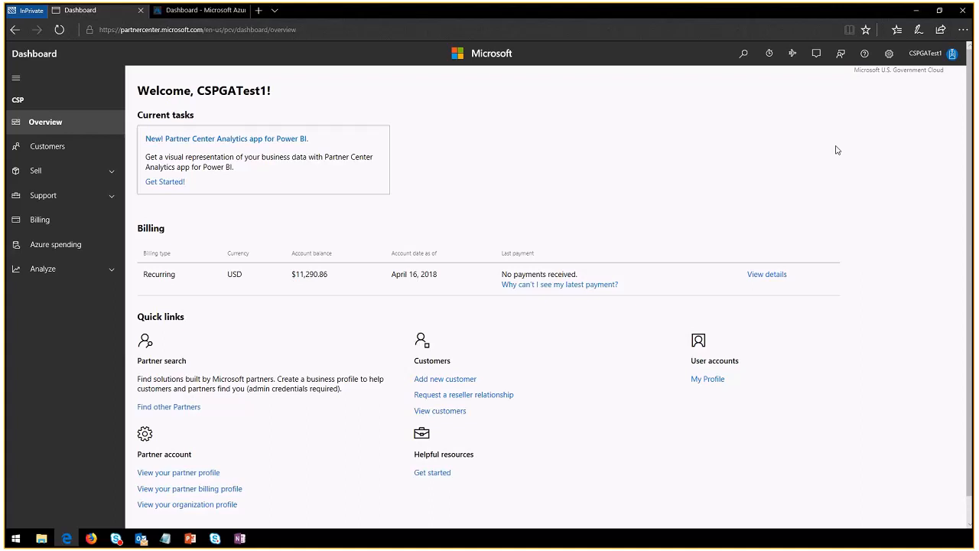
mouse_move(727, 143)
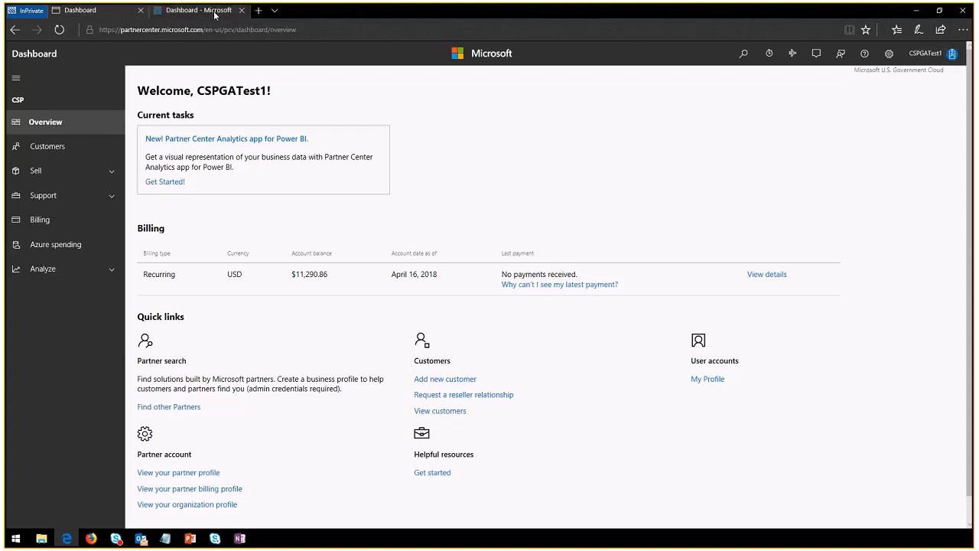
left_click(199, 10)
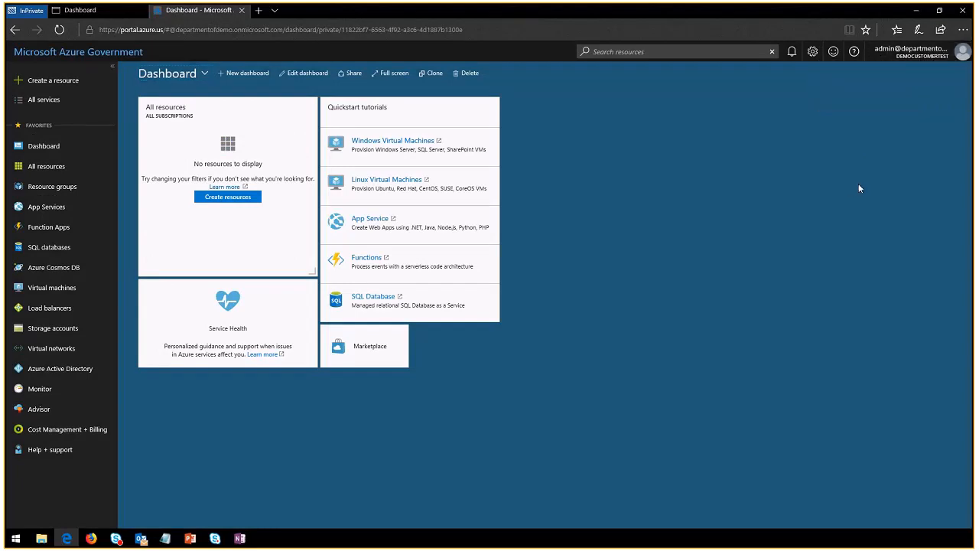
mouse_move(742, 188)
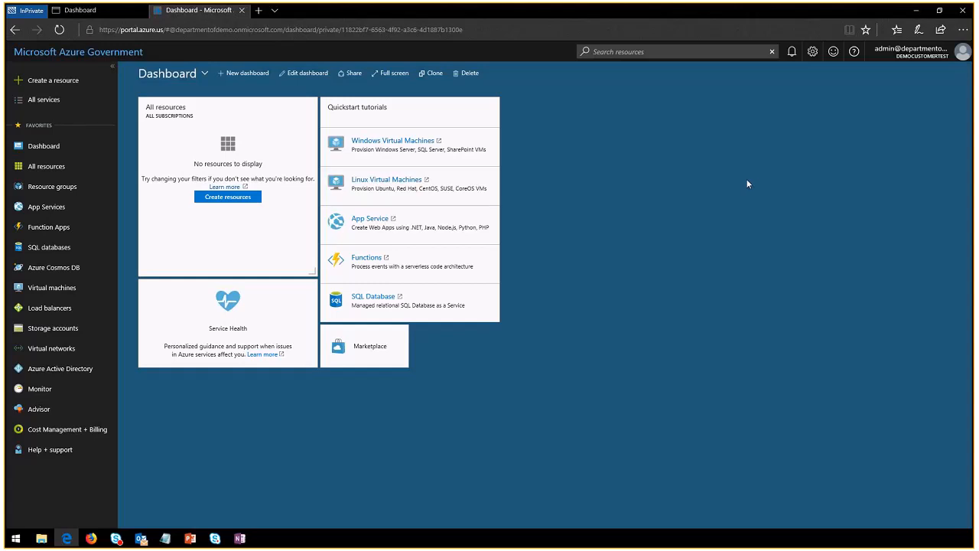
mouse_move(259, 10)
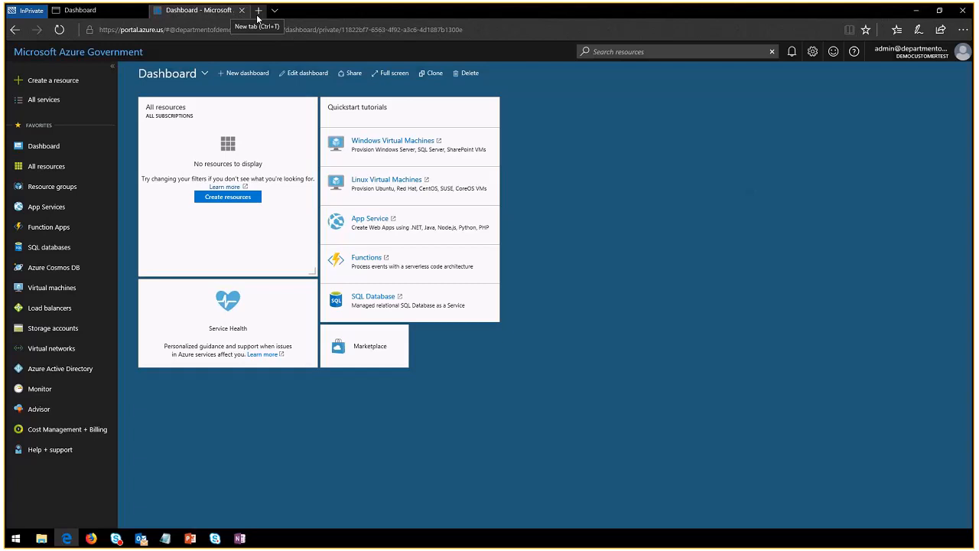
In a new private tab, load portal.office365.us, correcting the misspelled address.
left_click(258, 10)
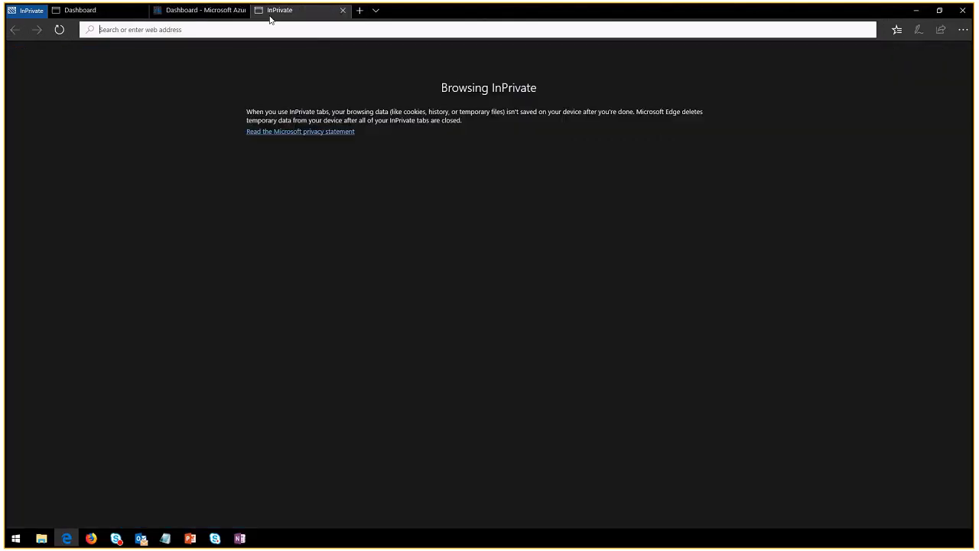
type("p")
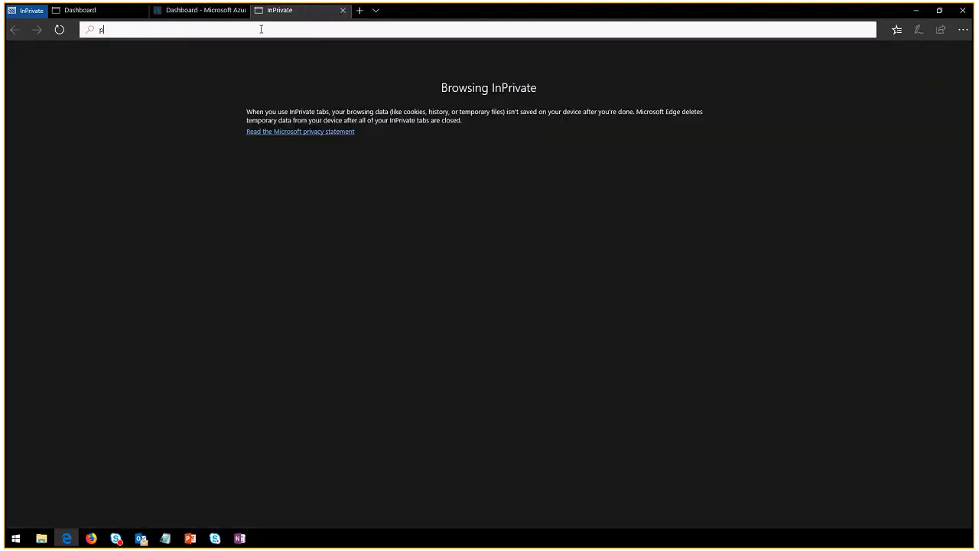
type("oratl.u")
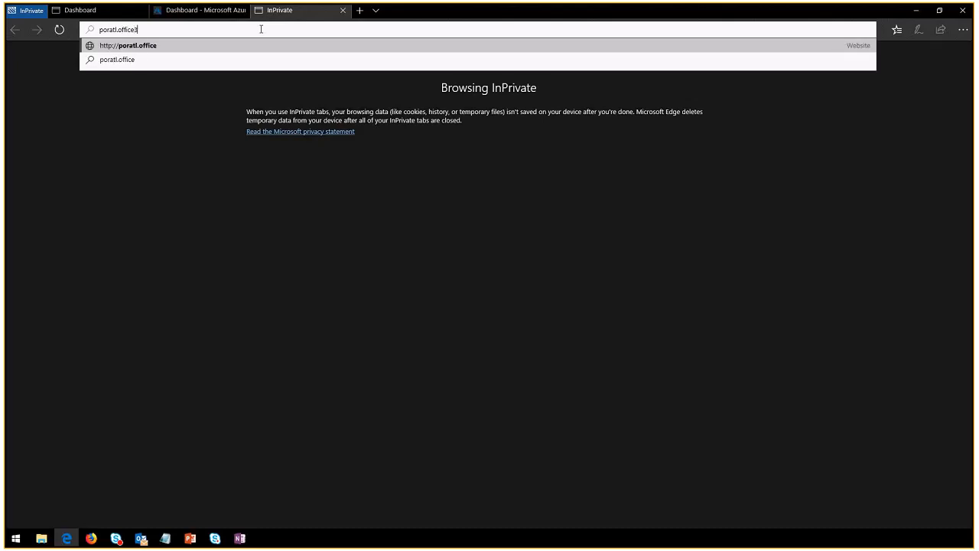
type("365.us/")
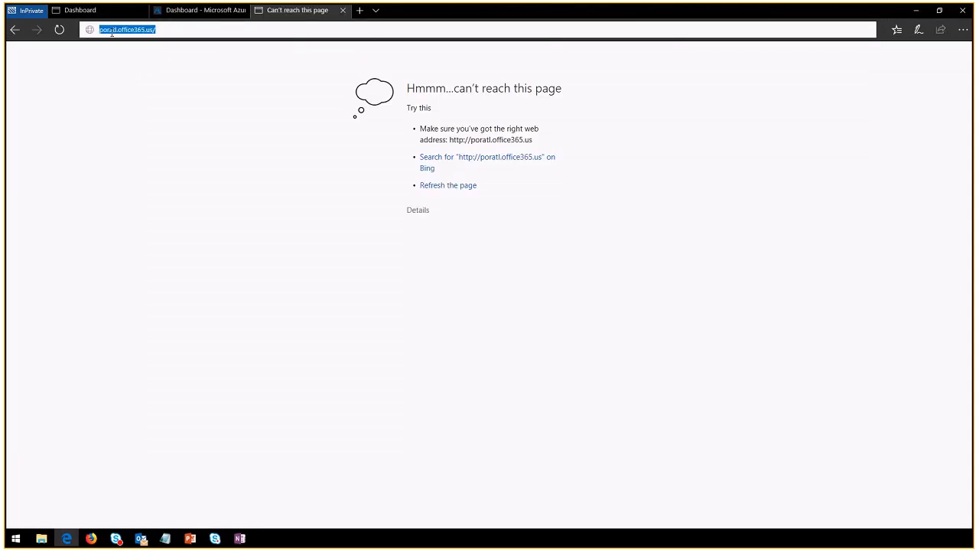
type("portal")
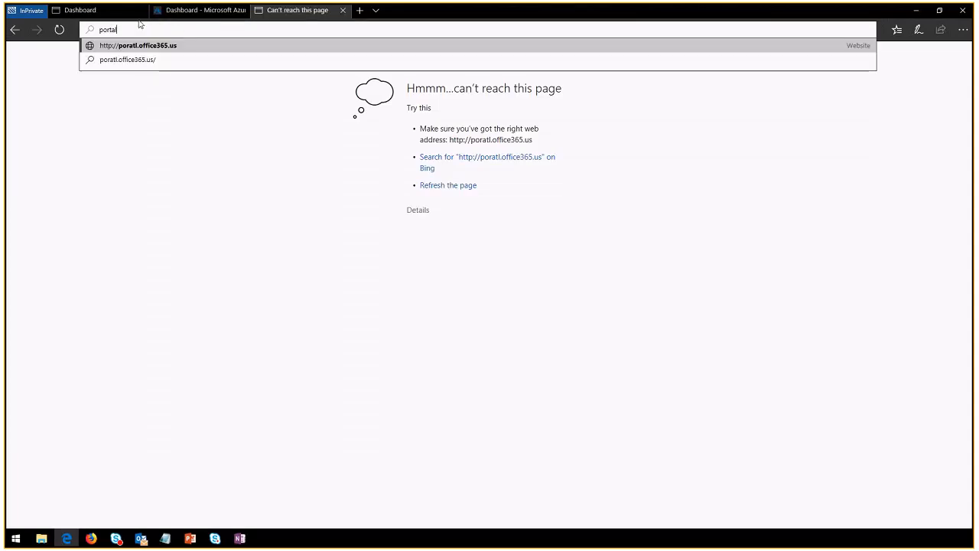
type(".azure.us")
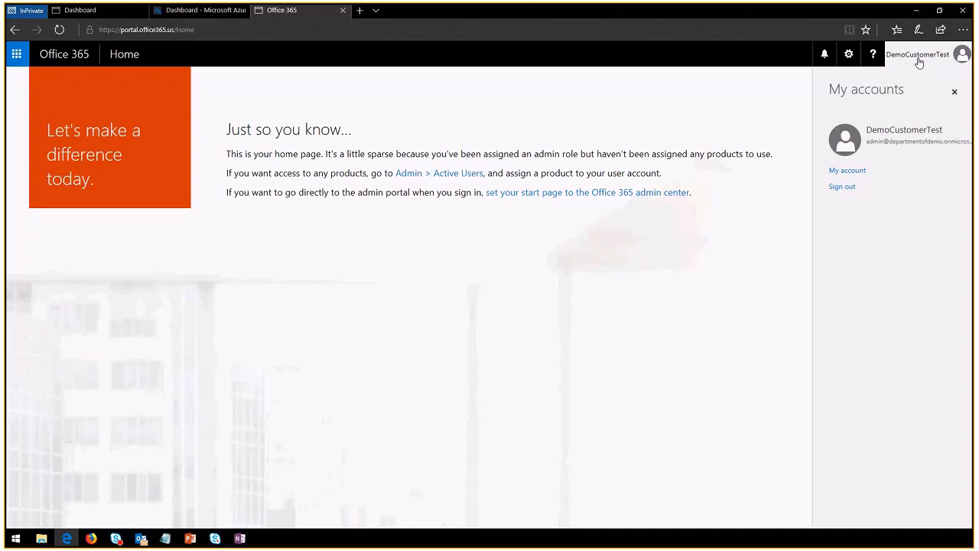
mouse_move(872, 151)
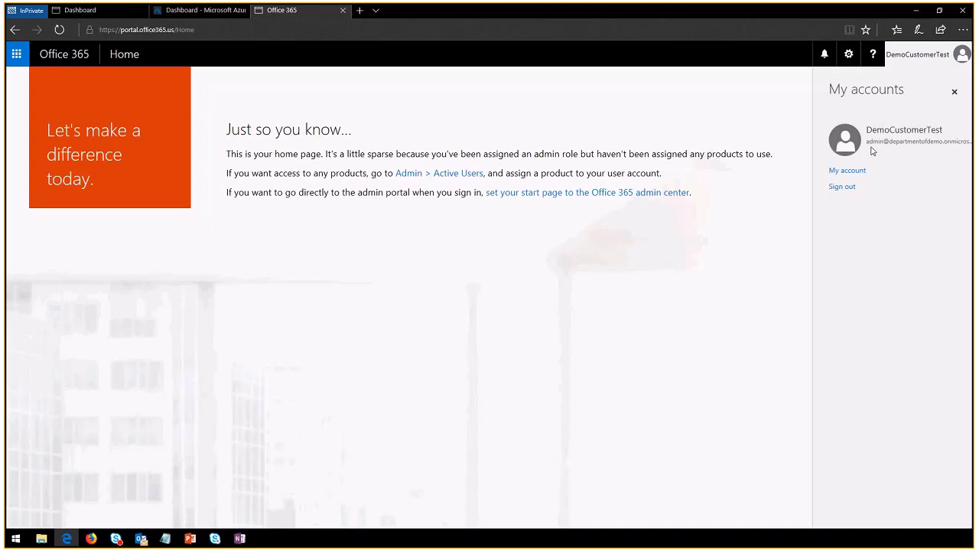
mouse_move(918, 130)
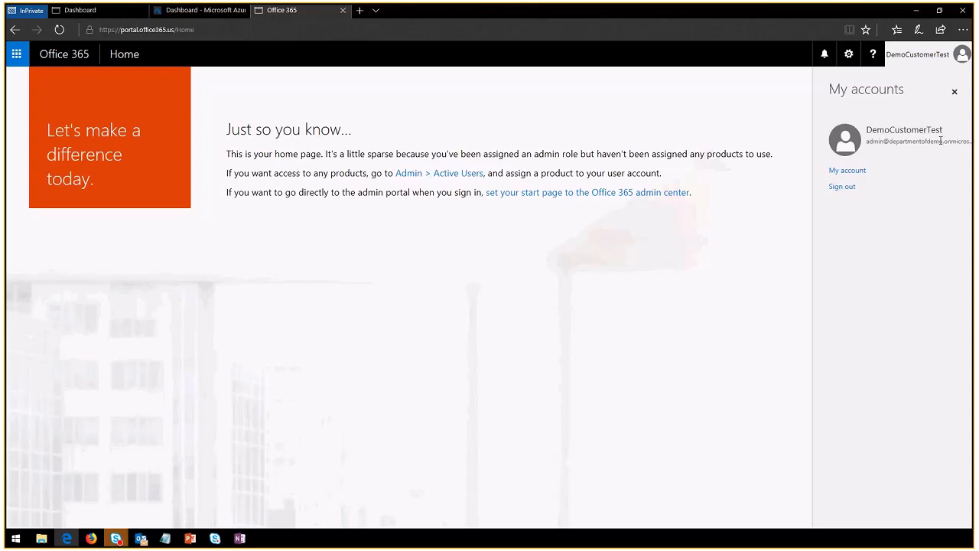
mouse_move(818, 124)
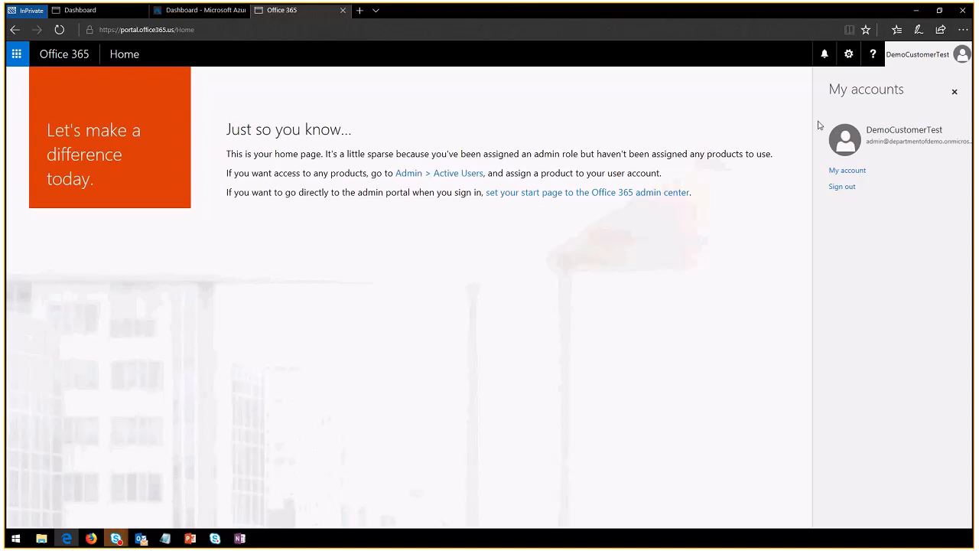
mouse_move(697, 123)
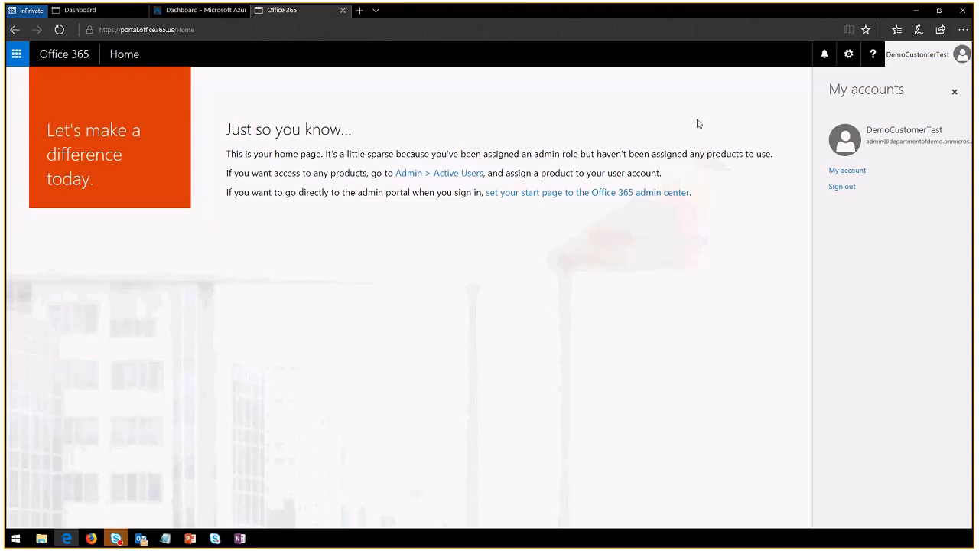
mouse_move(919, 151)
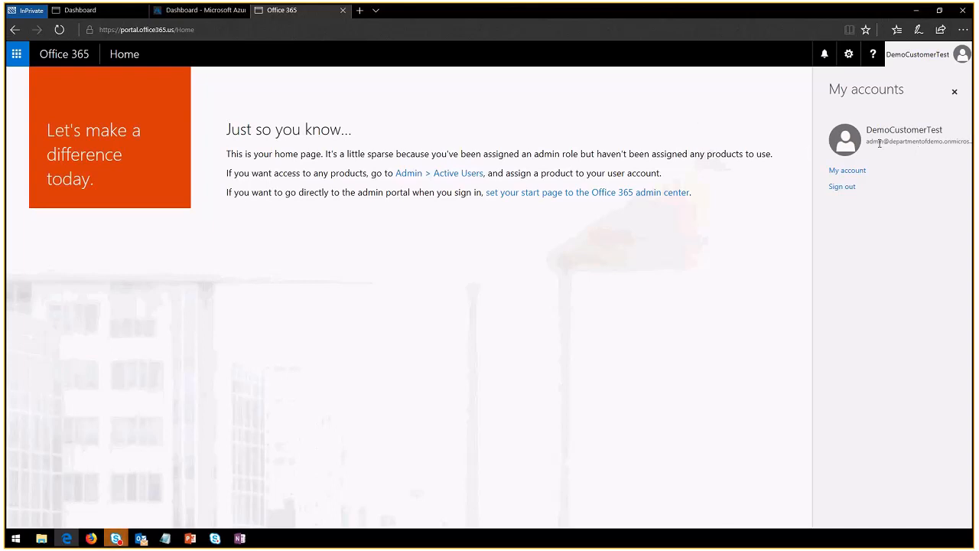
mouse_move(747, 124)
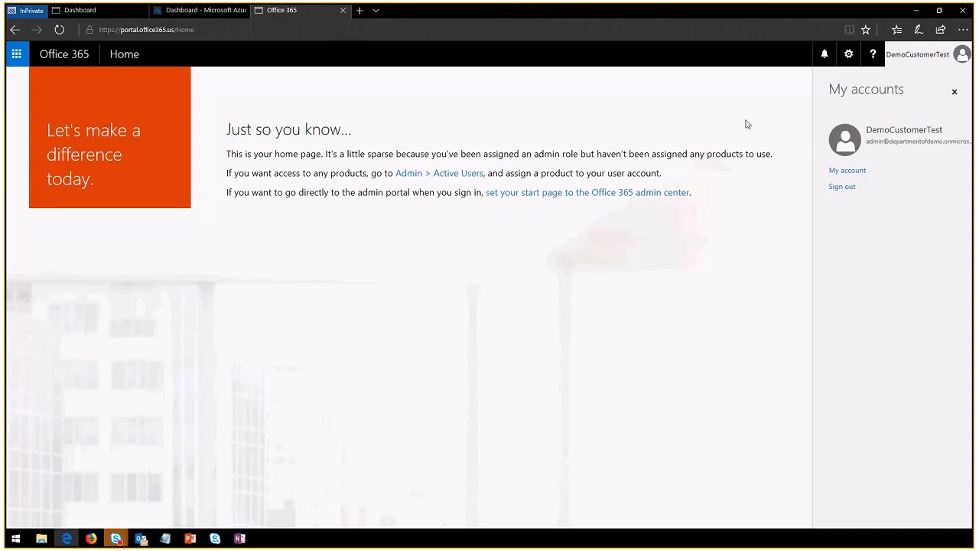
mouse_move(659, 123)
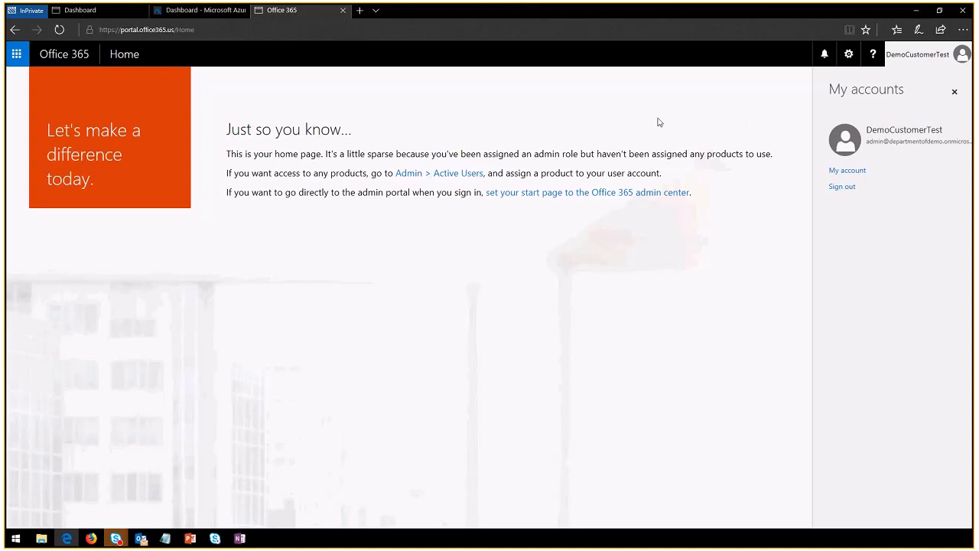
mouse_move(415, 169)
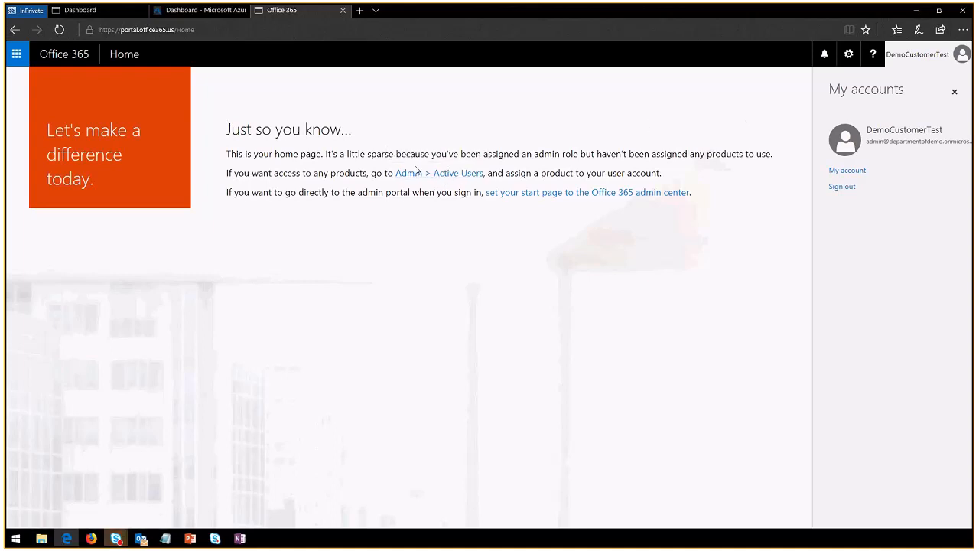
mouse_move(417, 227)
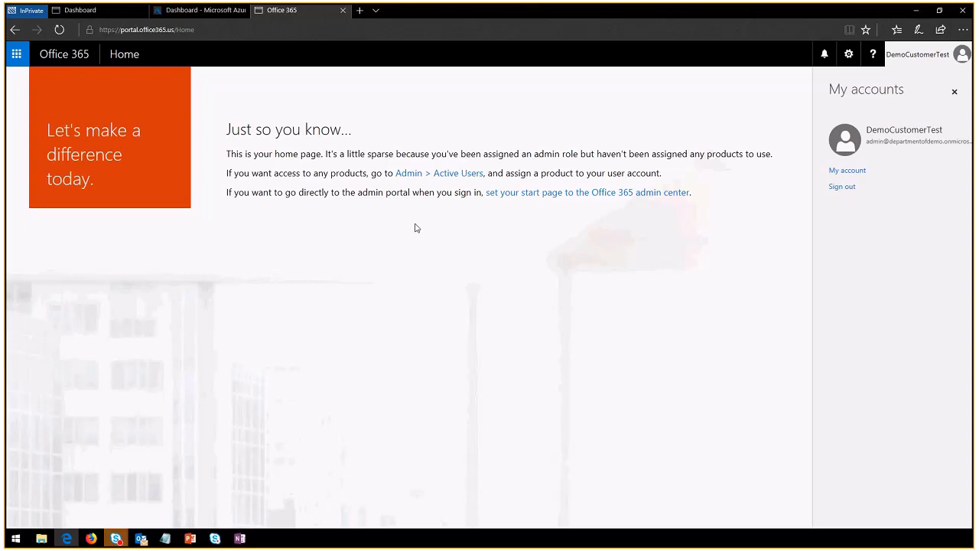
mouse_move(451, 211)
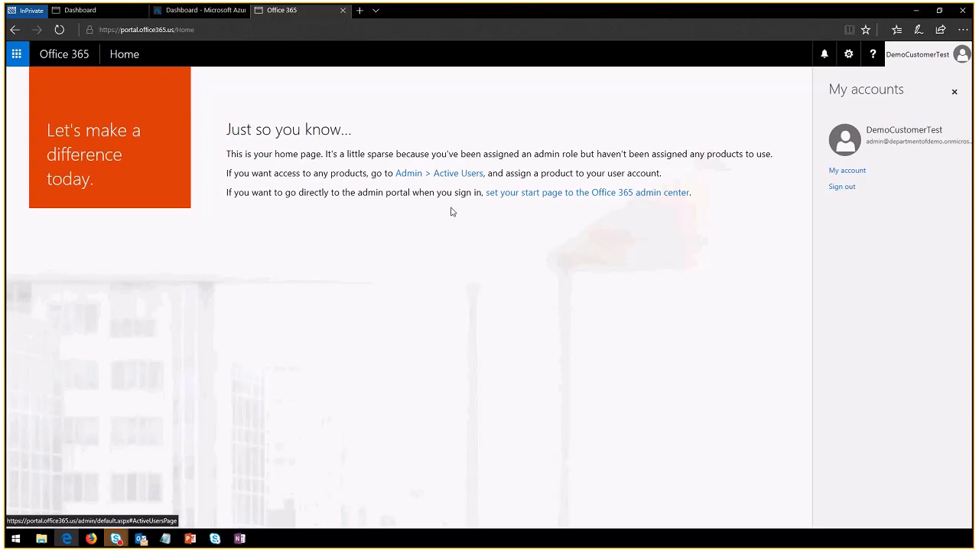
mouse_move(439, 173)
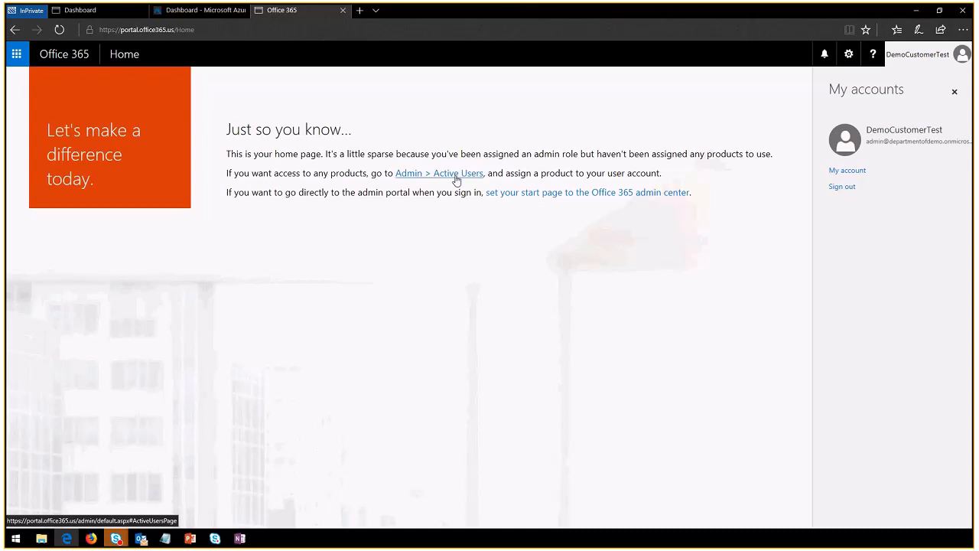
mouse_move(405, 180)
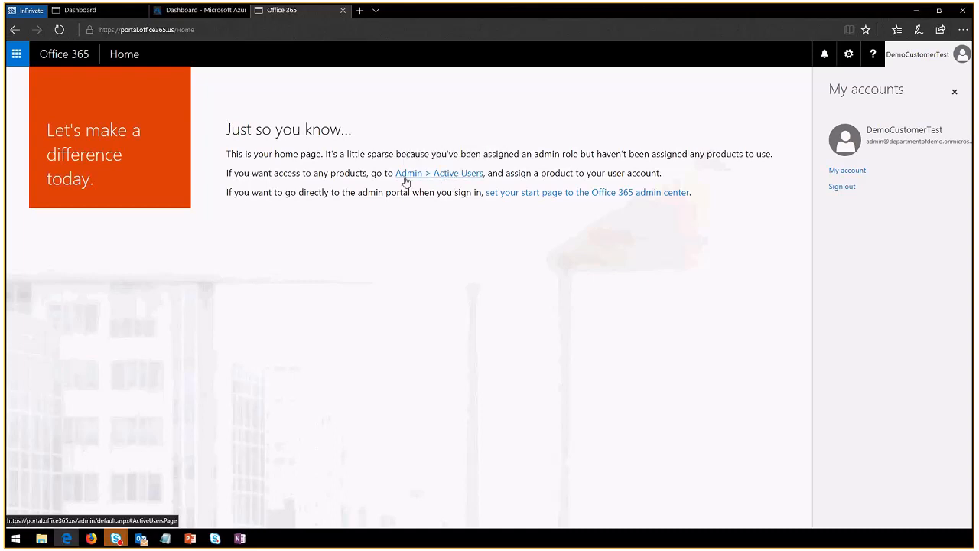
mouse_move(456, 181)
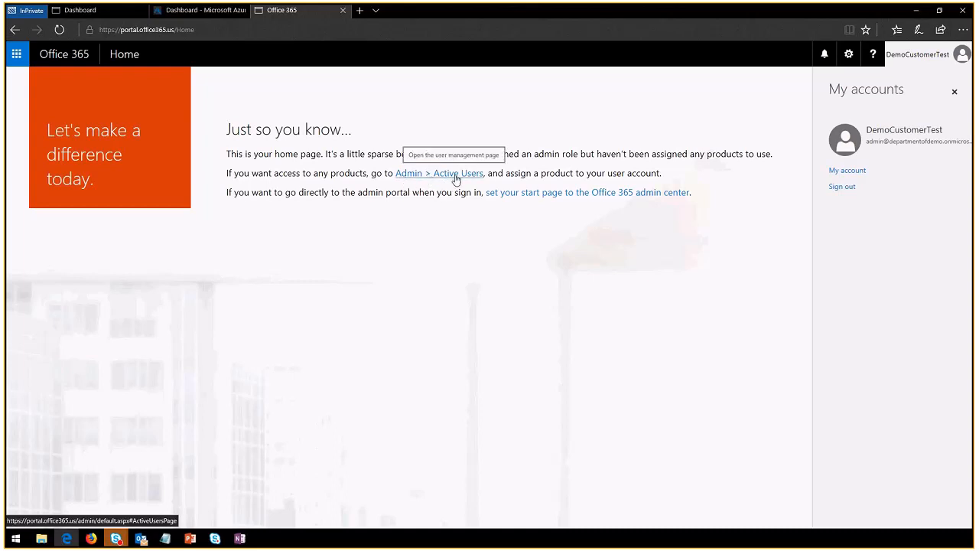
Dismiss the My accounts pane and go to Admin > Active users.
left_click(439, 173)
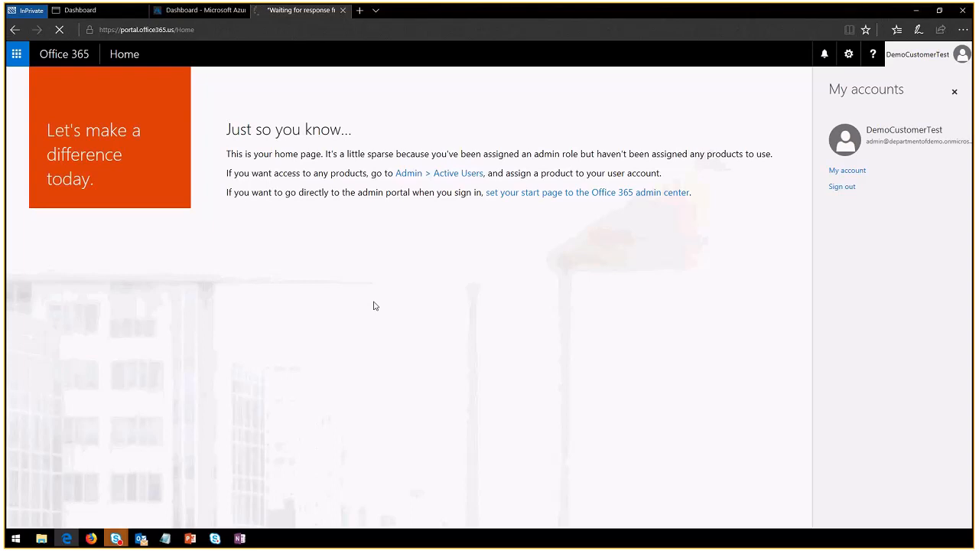
mouse_move(505, 303)
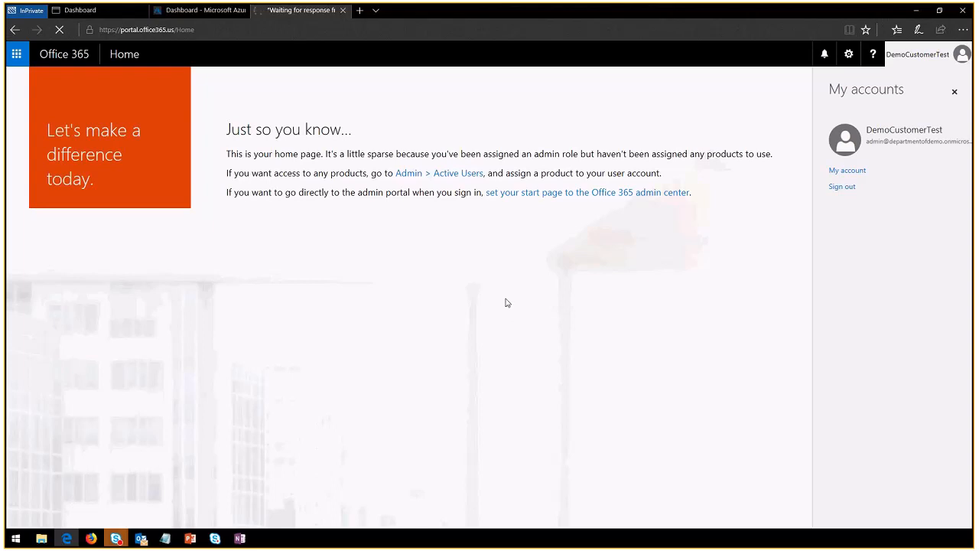
mouse_move(455, 250)
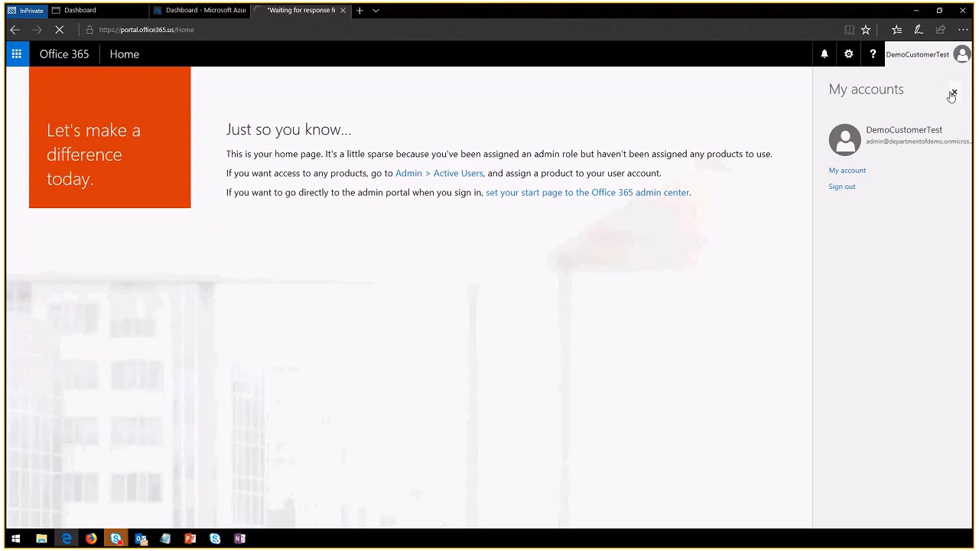
left_click(953, 95)
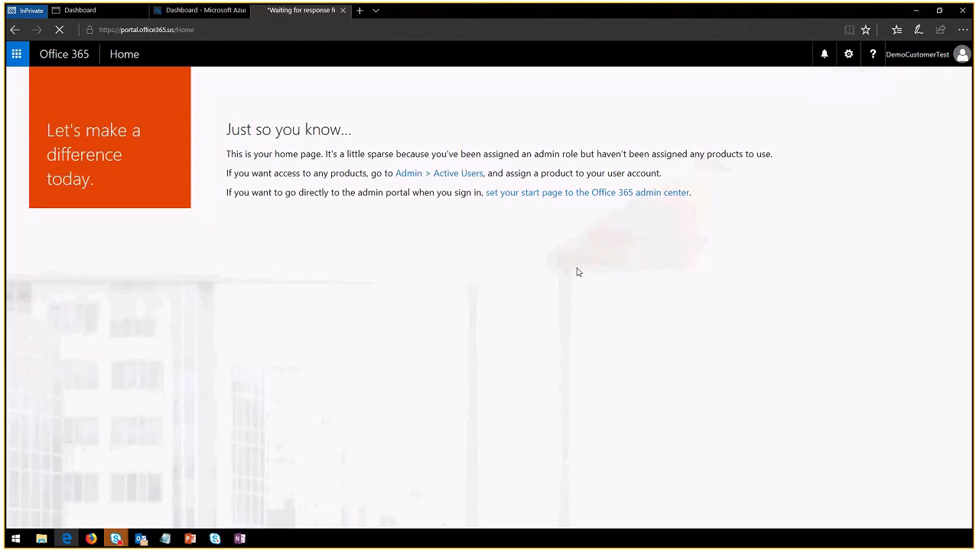
mouse_move(439, 173)
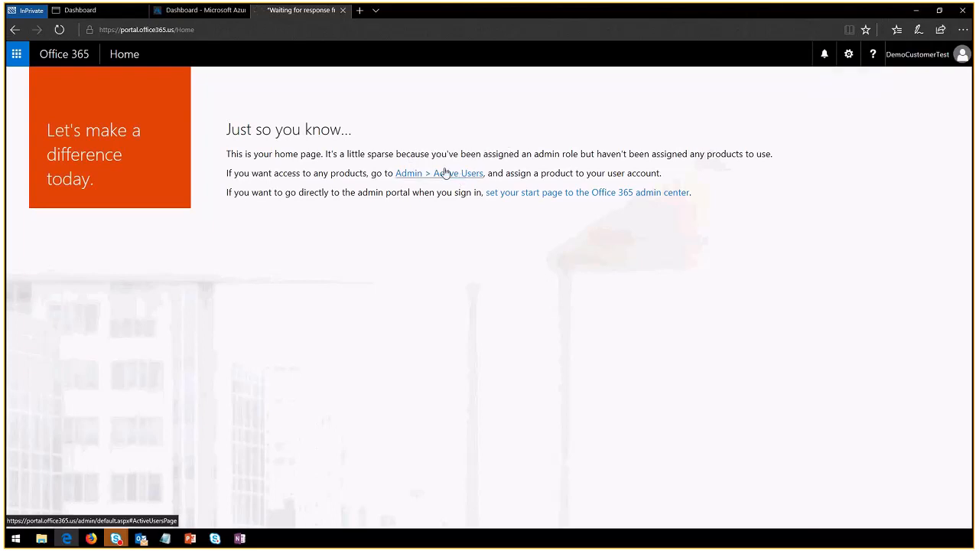
mouse_move(408, 244)
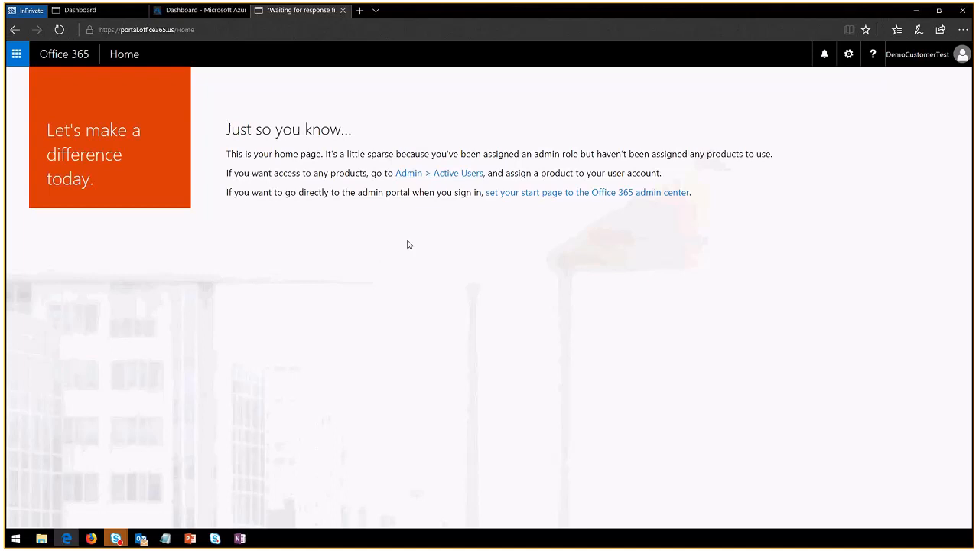
left_click(439, 173)
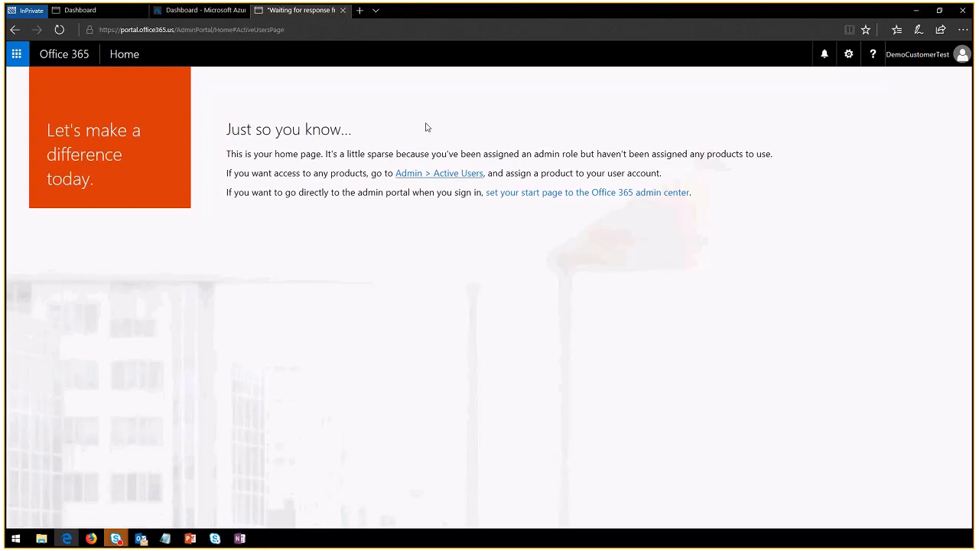
left_click(439, 173)
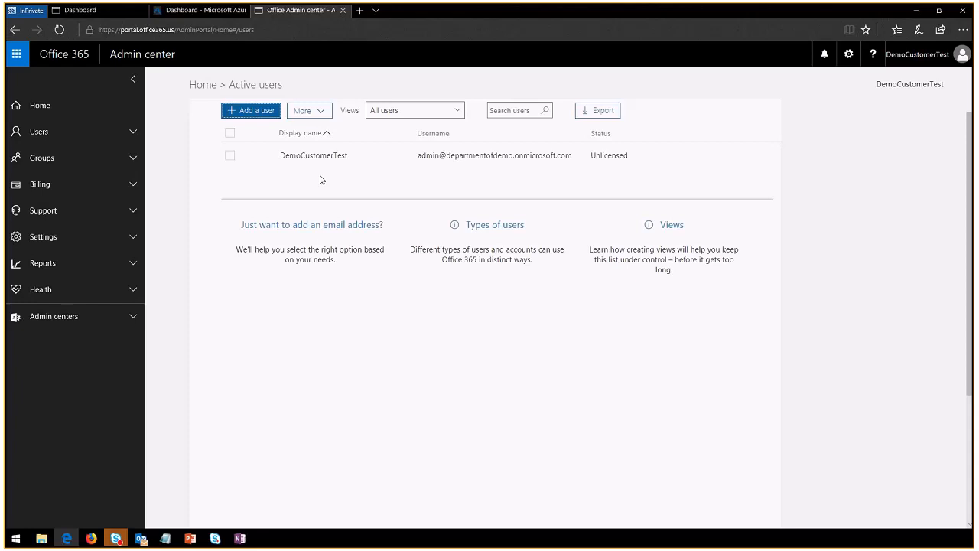
mouse_move(343, 160)
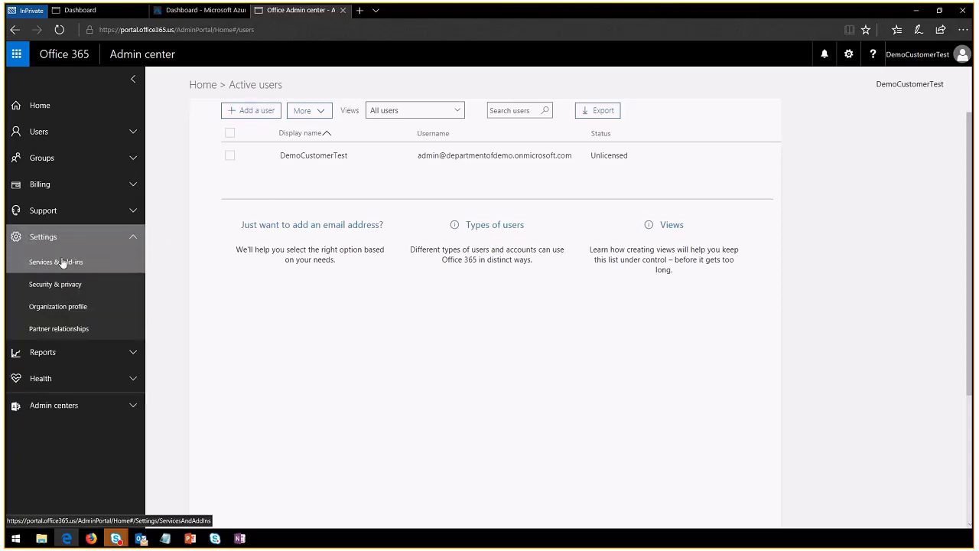
mouse_move(208, 310)
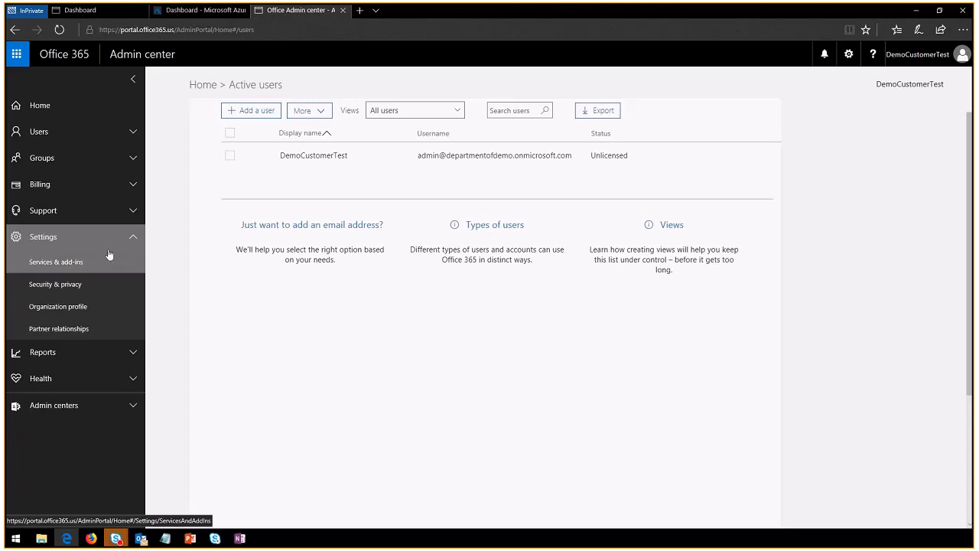
mouse_move(315, 249)
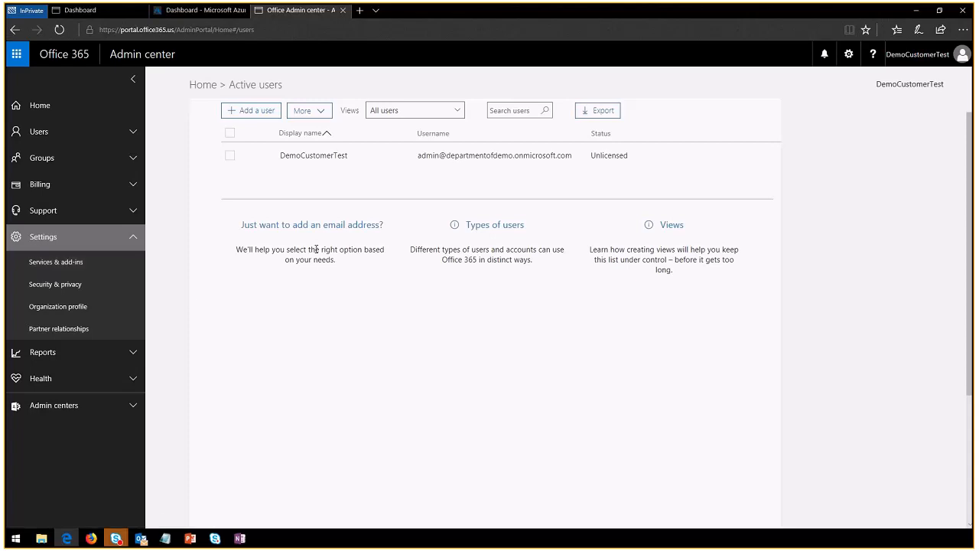
mouse_move(289, 275)
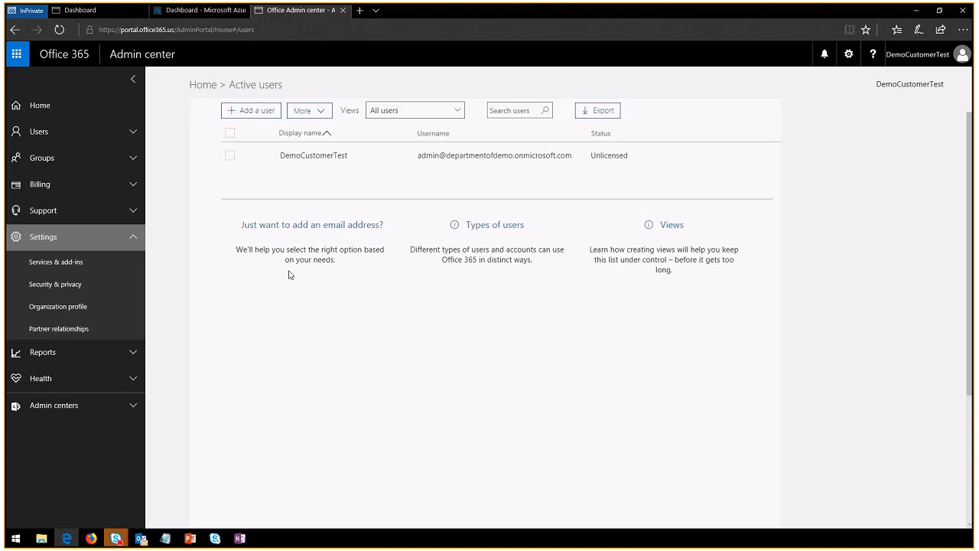
mouse_move(106, 268)
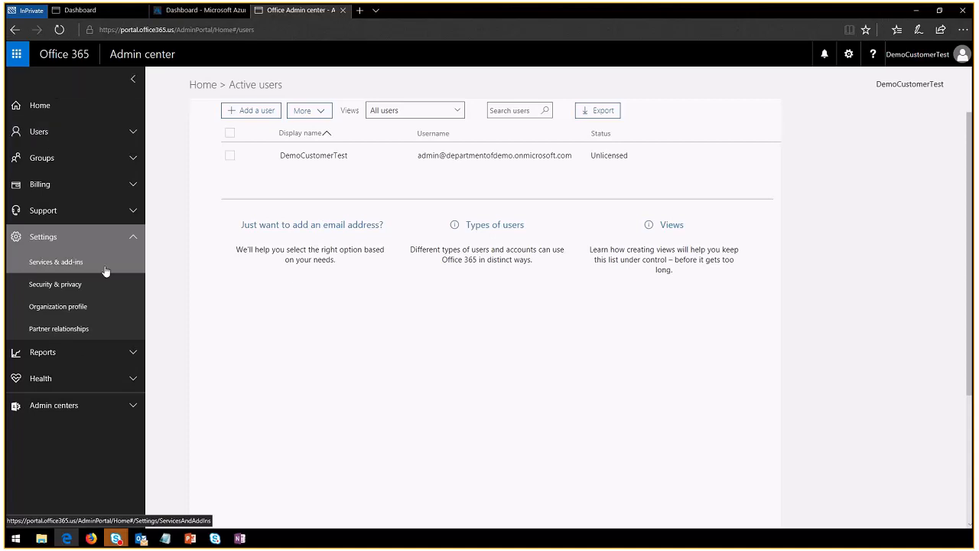
mouse_move(58, 328)
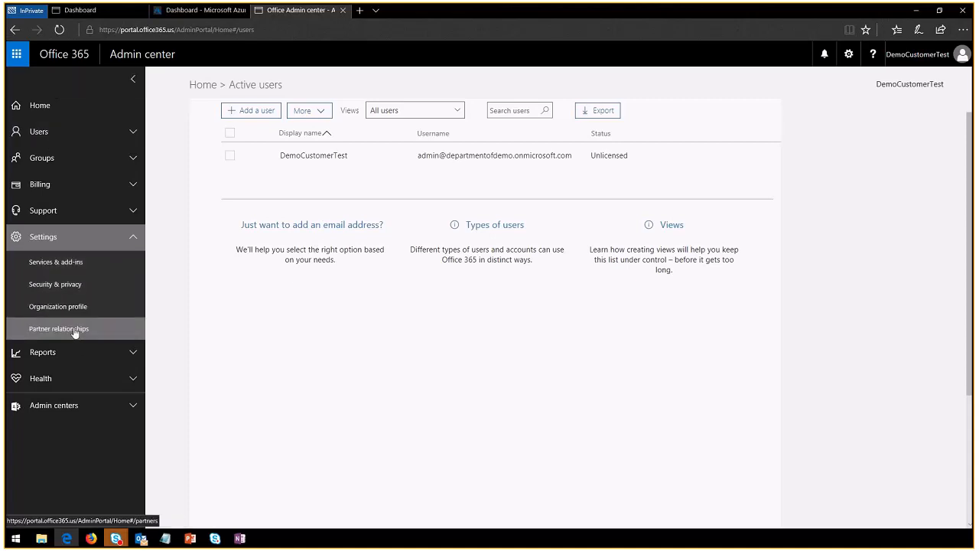
Open Settings > Partner relationships from the left navigation.
left_click(59, 328)
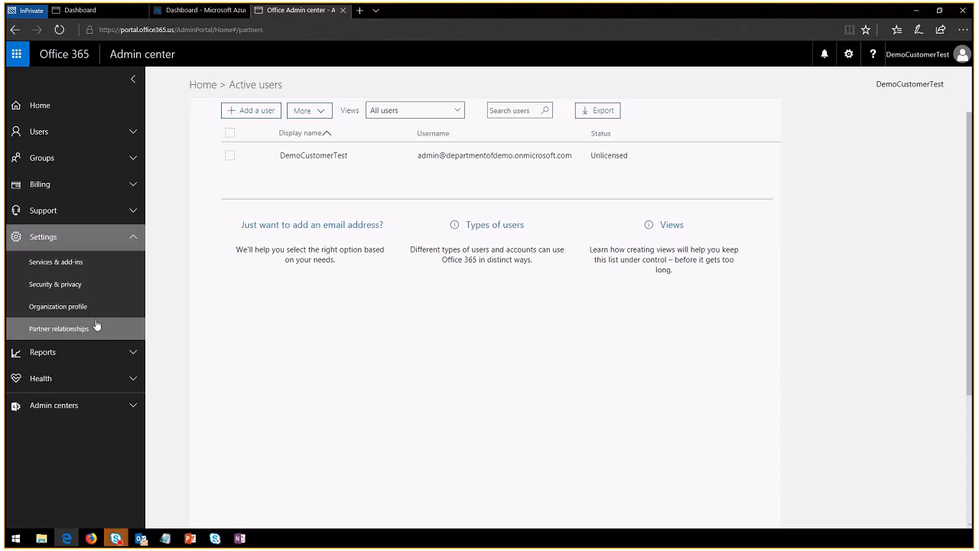
mouse_move(72, 332)
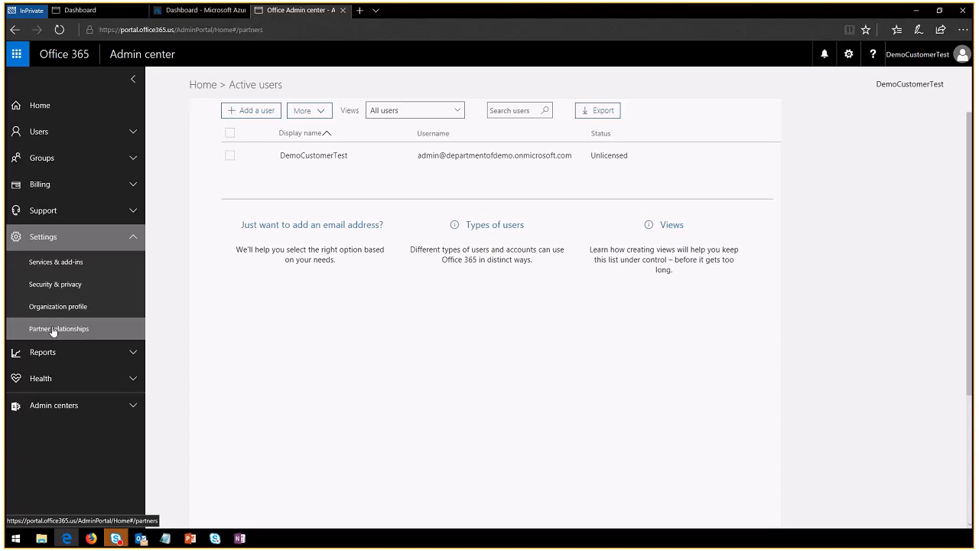
mouse_move(280, 313)
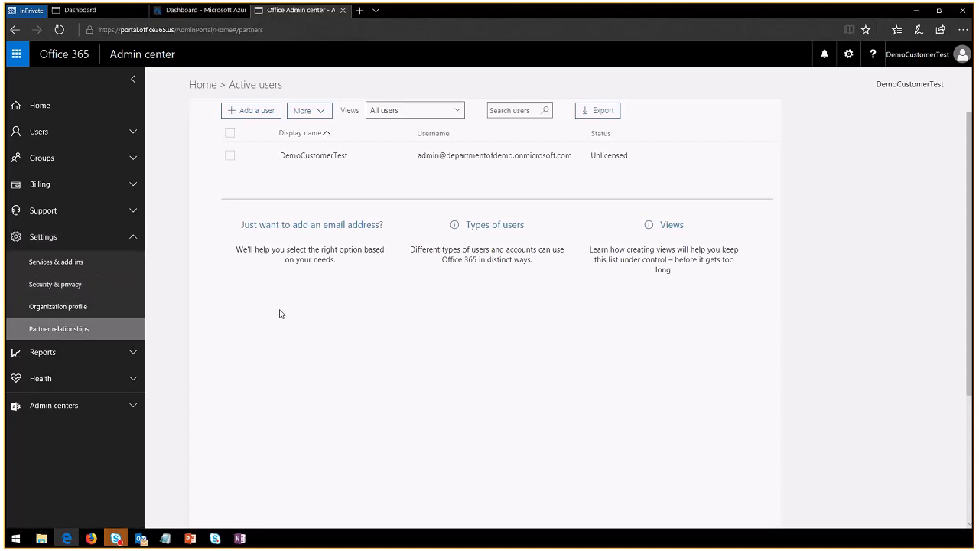
mouse_move(327, 396)
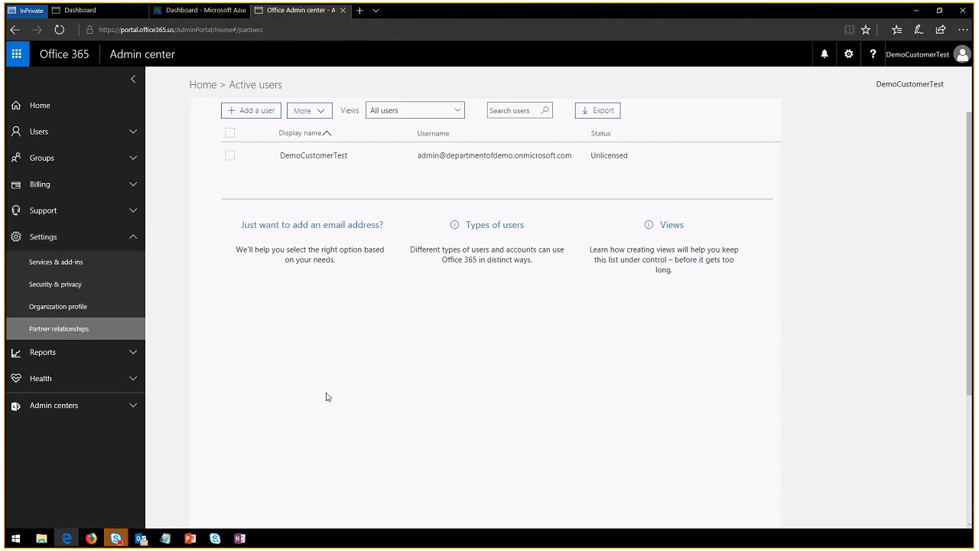
mouse_move(103, 352)
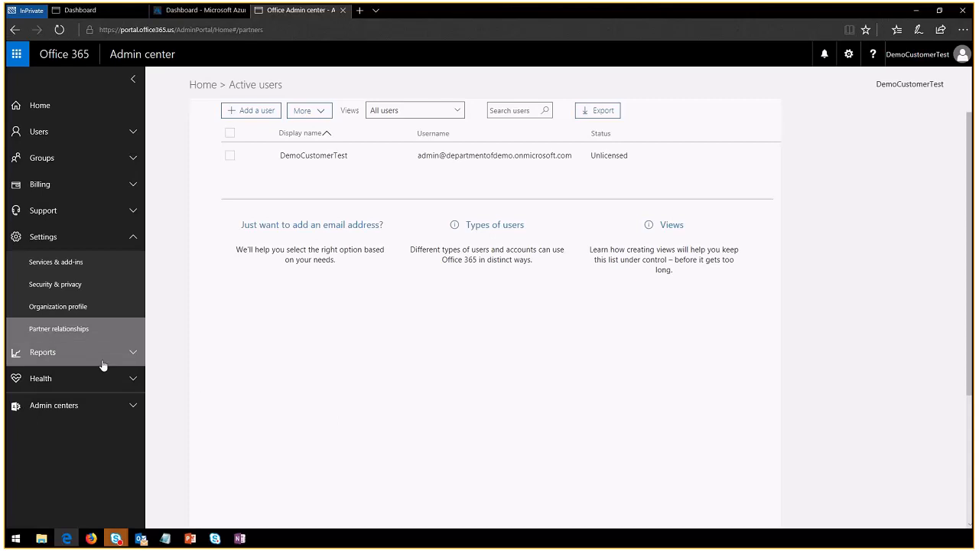
left_click(59, 328)
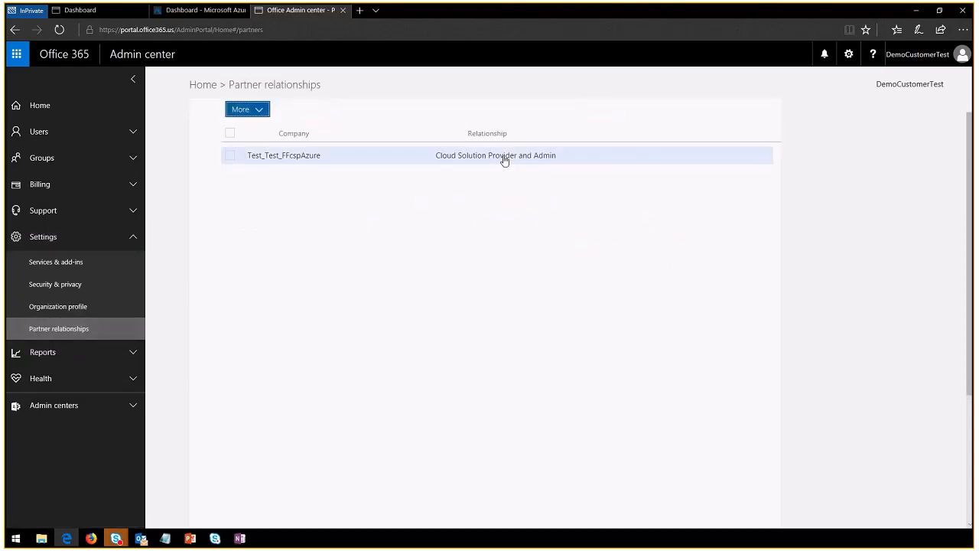
mouse_move(375, 149)
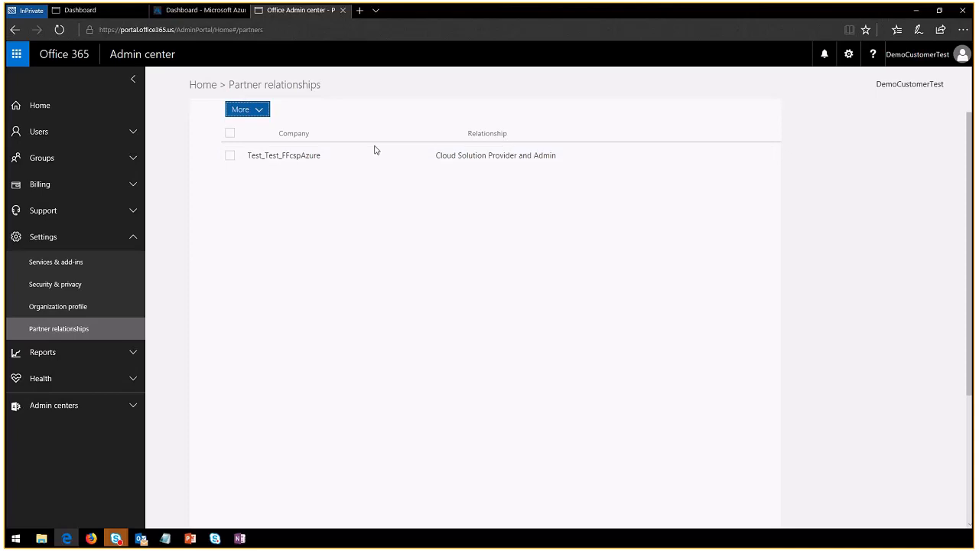
mouse_move(302, 155)
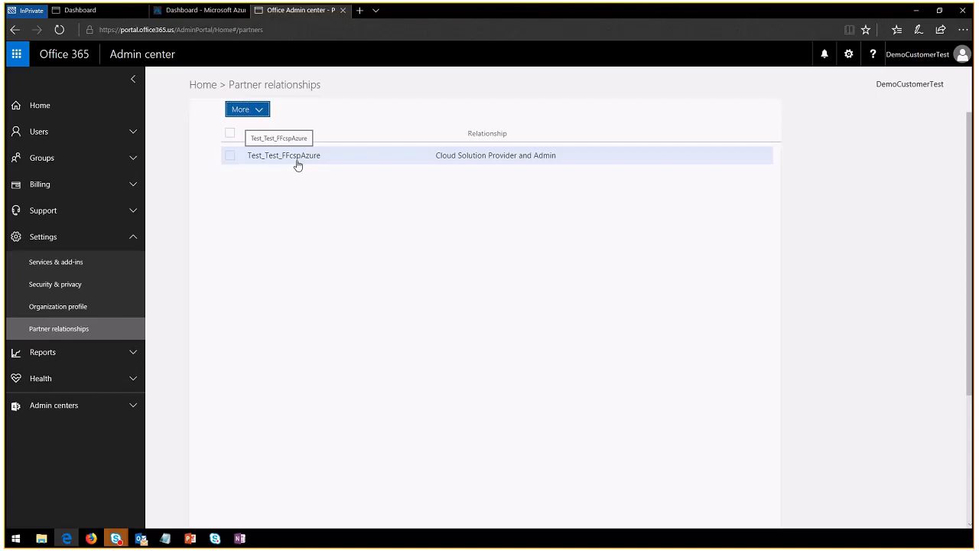
mouse_move(479, 129)
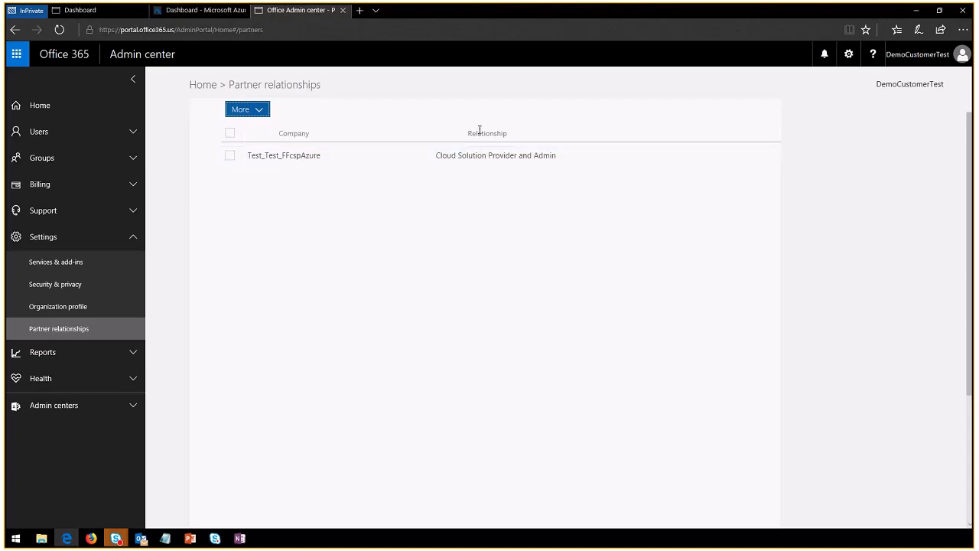
mouse_move(526, 159)
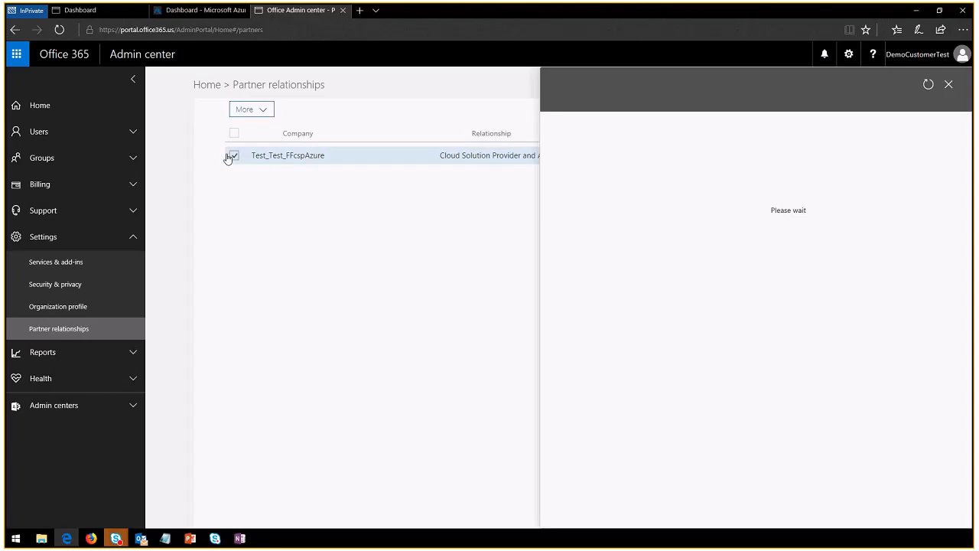
Open Test_Test_FFcspAzure's details and choose 'Remove delegate admin'.
left_click(286, 155)
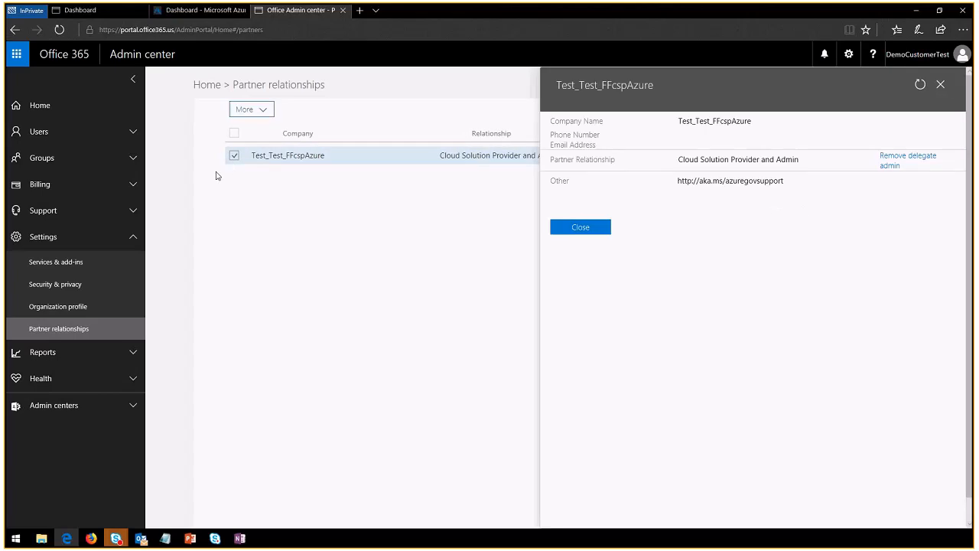
mouse_move(589, 149)
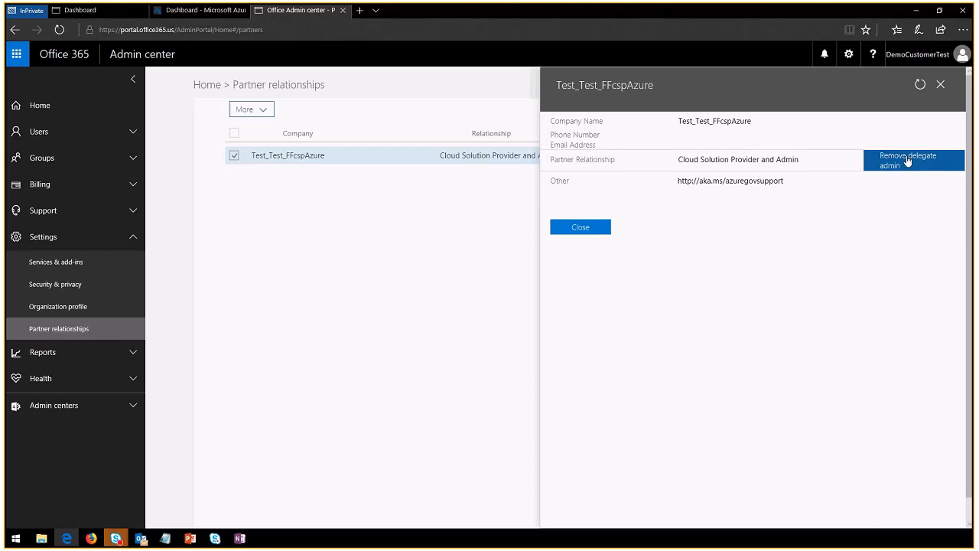
mouse_move(916, 162)
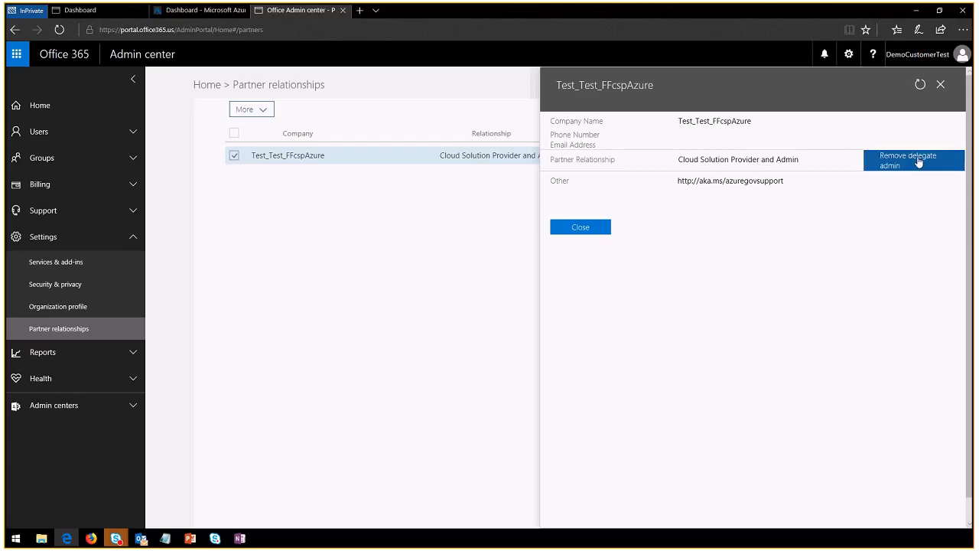
mouse_move(928, 164)
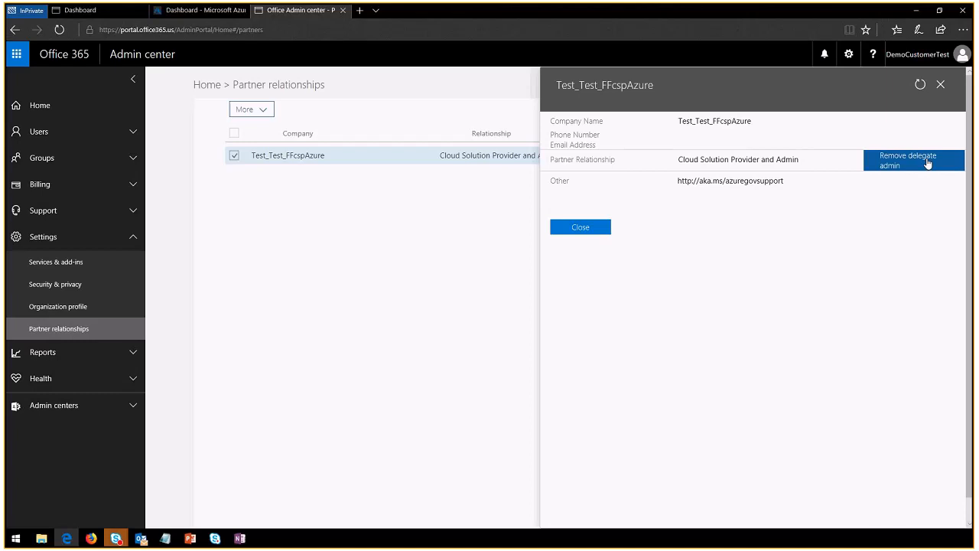
mouse_move(913, 142)
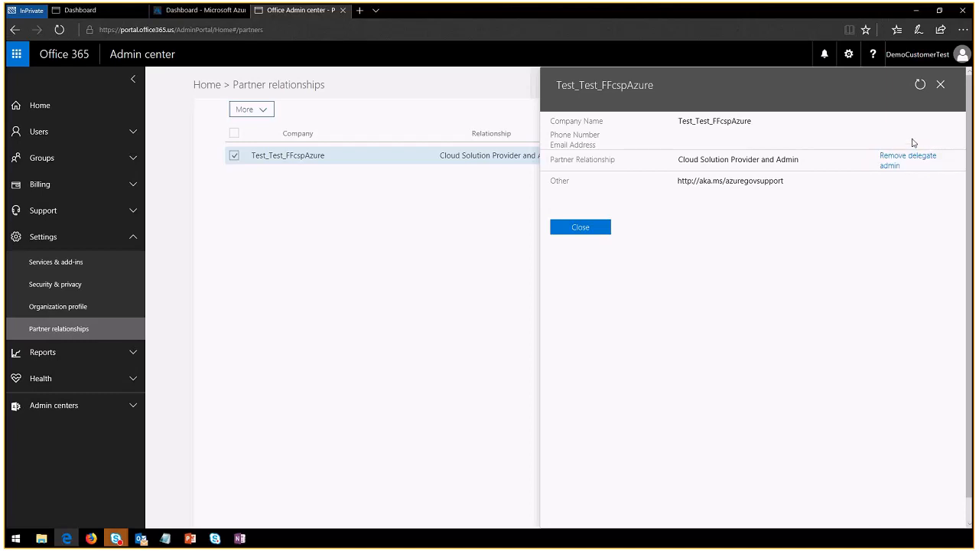
left_click(907, 160)
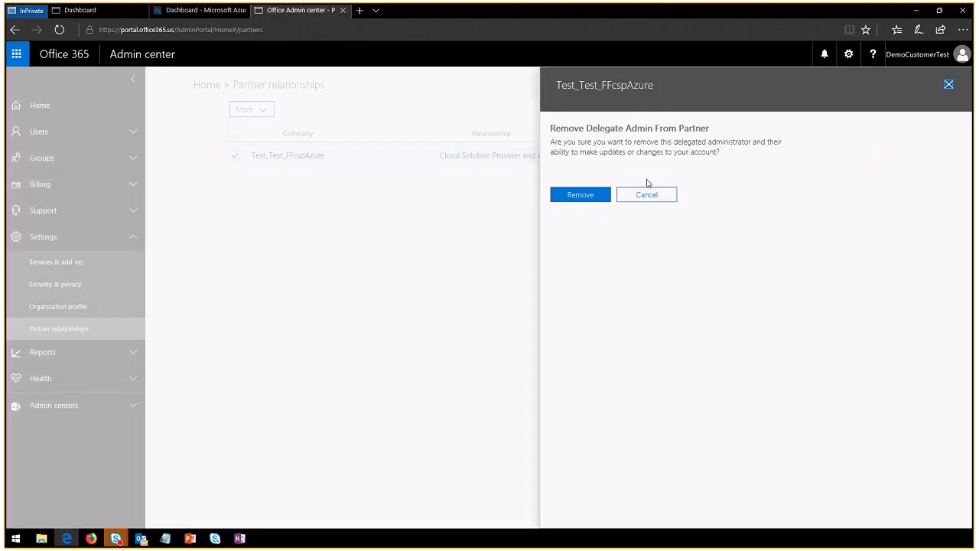
Confirm the delegated admin removal, dismiss the success message, and close the admin center tab.
left_click(579, 195)
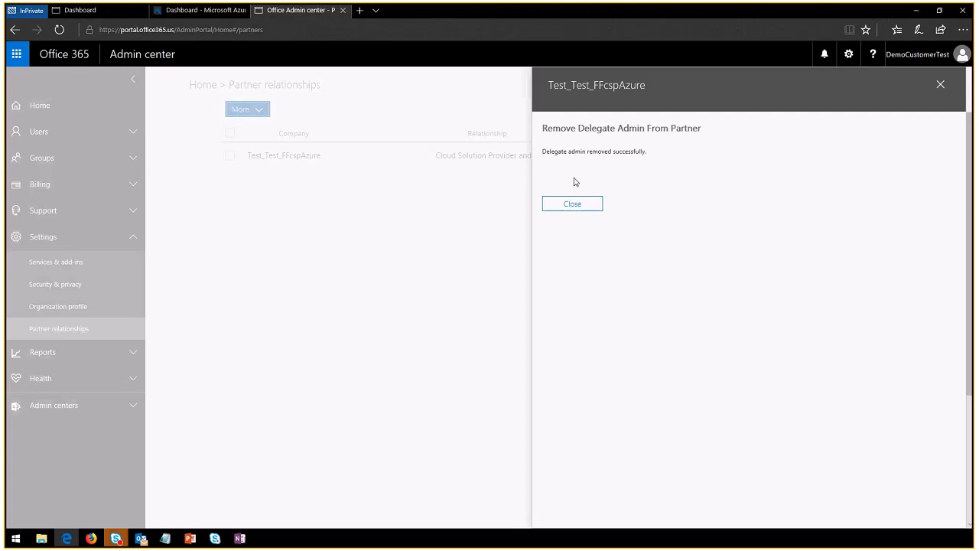
mouse_move(561, 222)
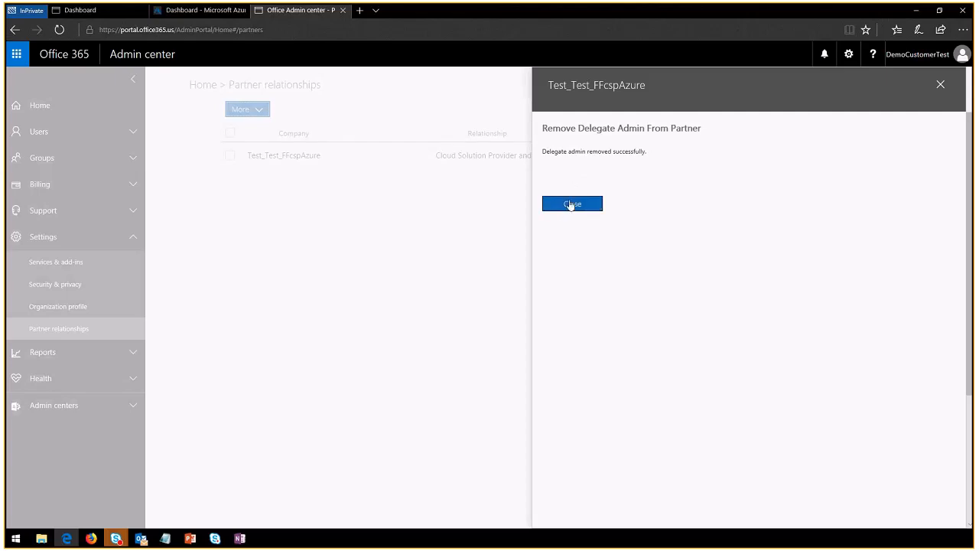
left_click(571, 204)
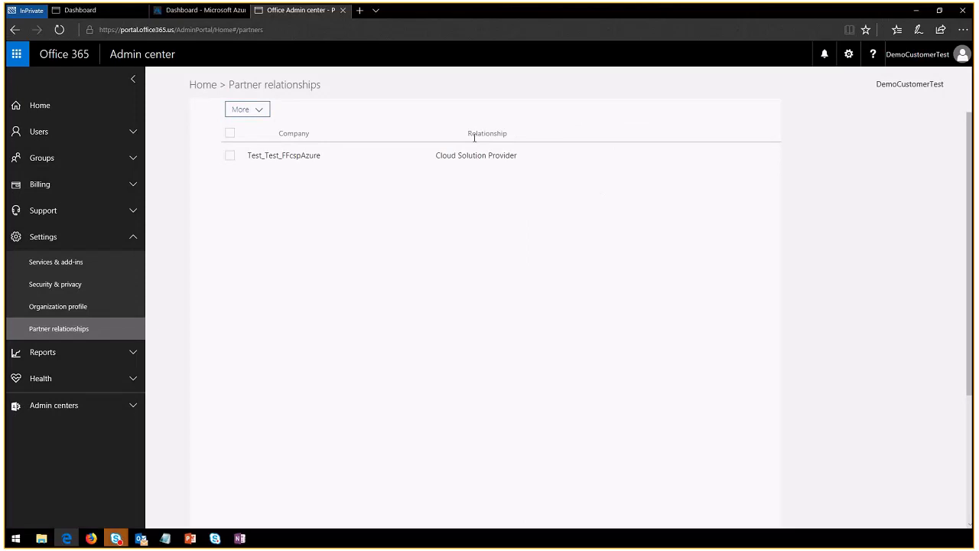
mouse_move(467, 161)
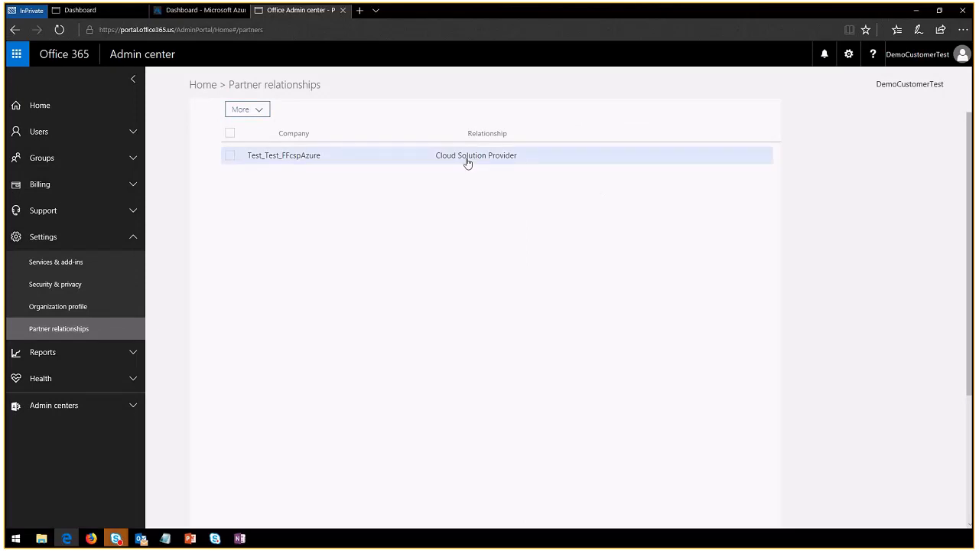
mouse_move(526, 161)
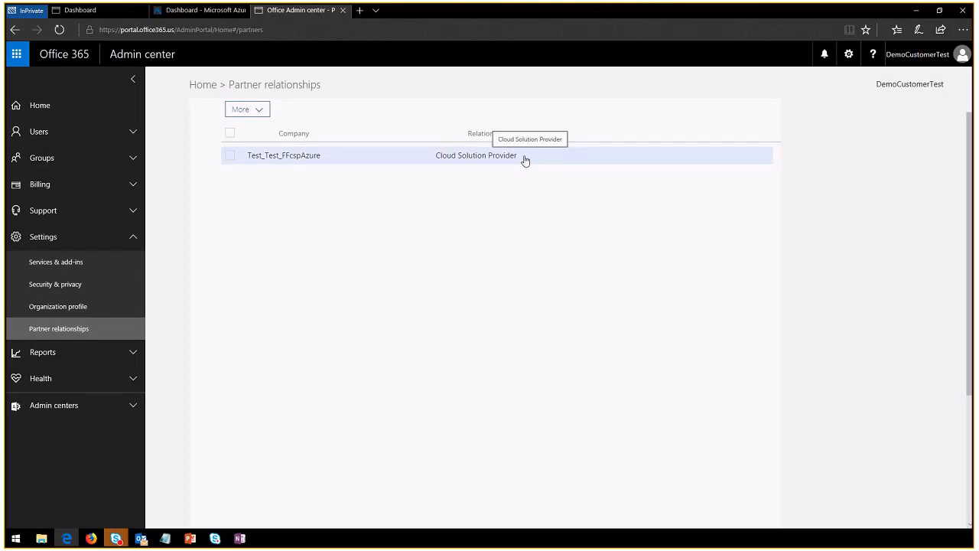
mouse_move(616, 199)
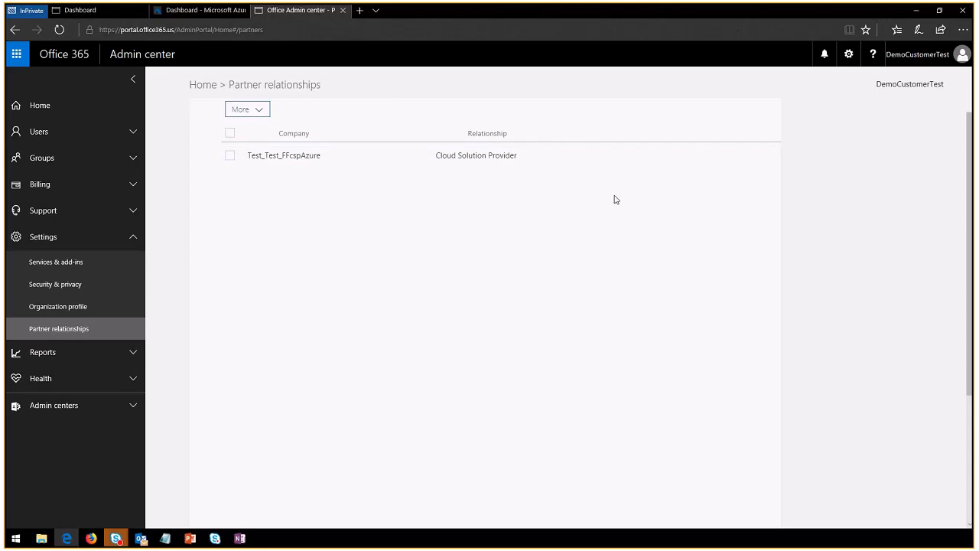
mouse_move(345, 14)
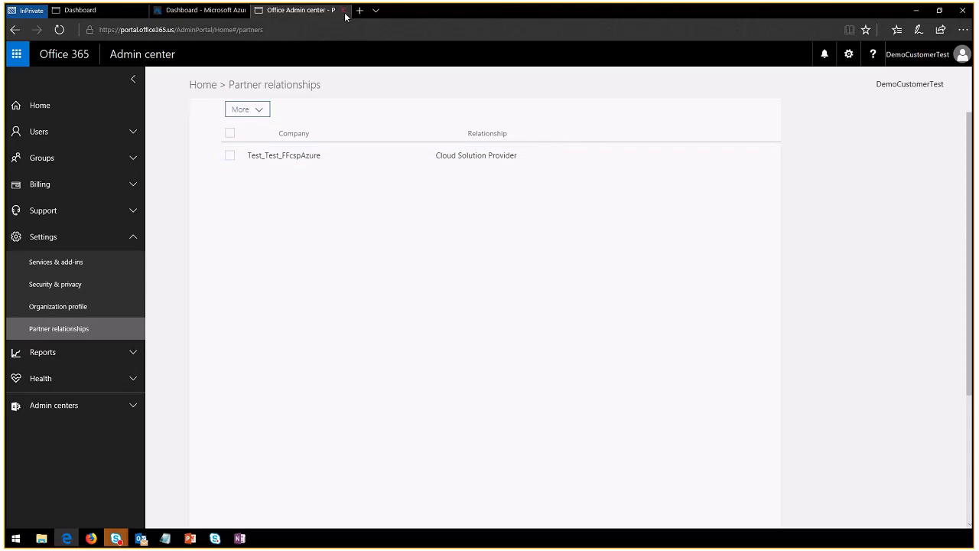
left_click(199, 10)
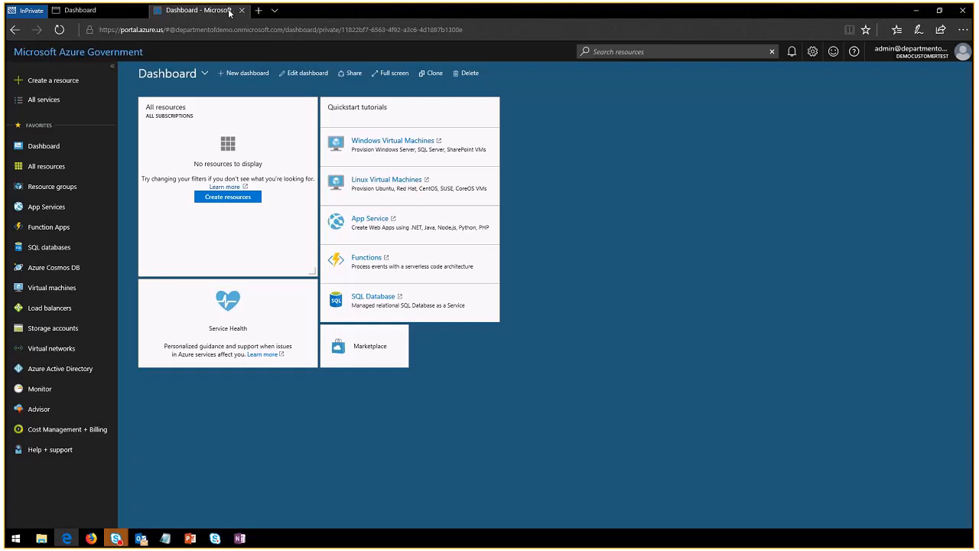
mouse_move(243, 11)
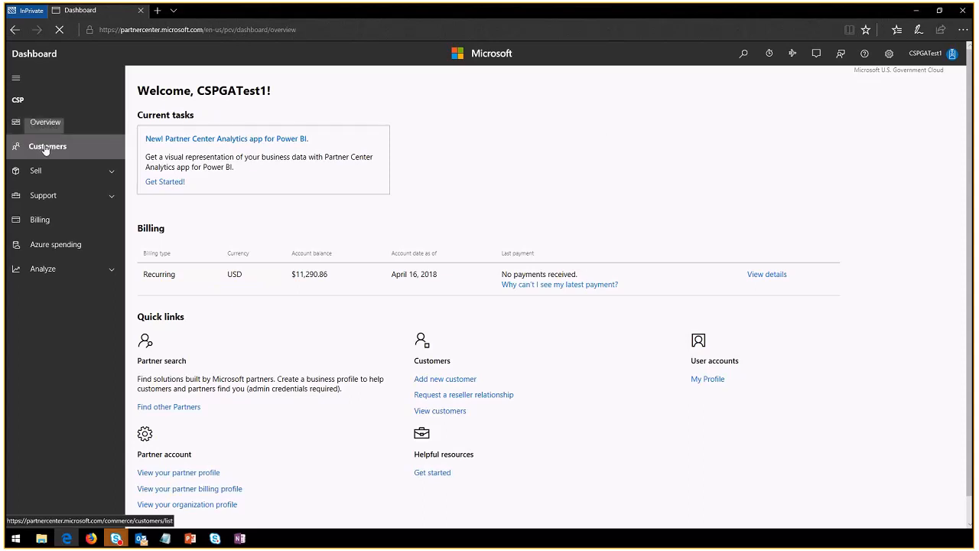
Go to Customers and expand RemoveDAPTest1, showing no delegated administrative permissions.
left_click(46, 146)
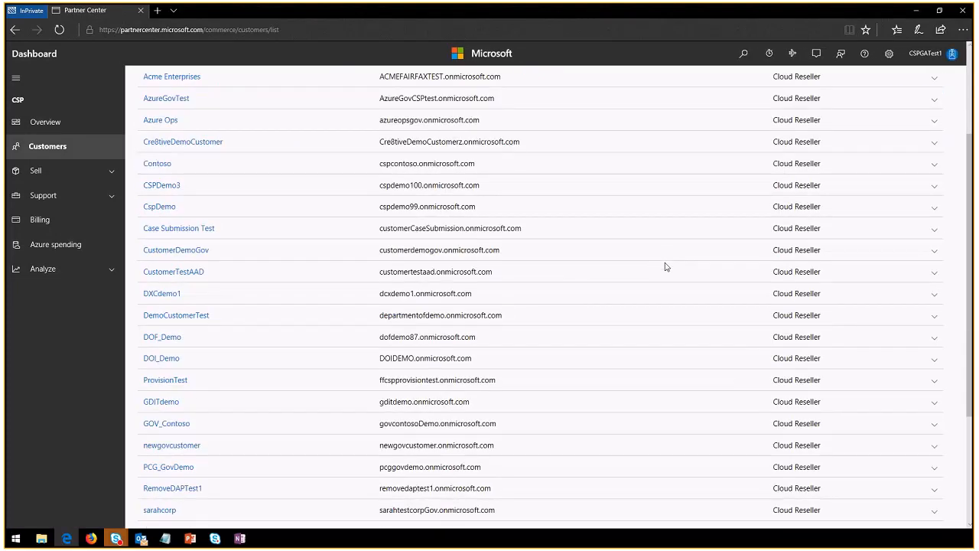
scroll("down", 3)
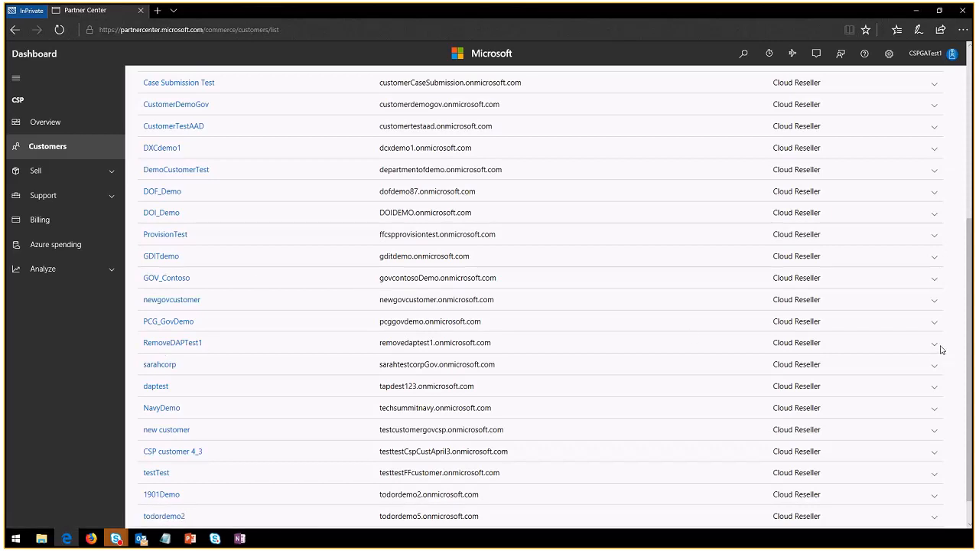
left_click(933, 342)
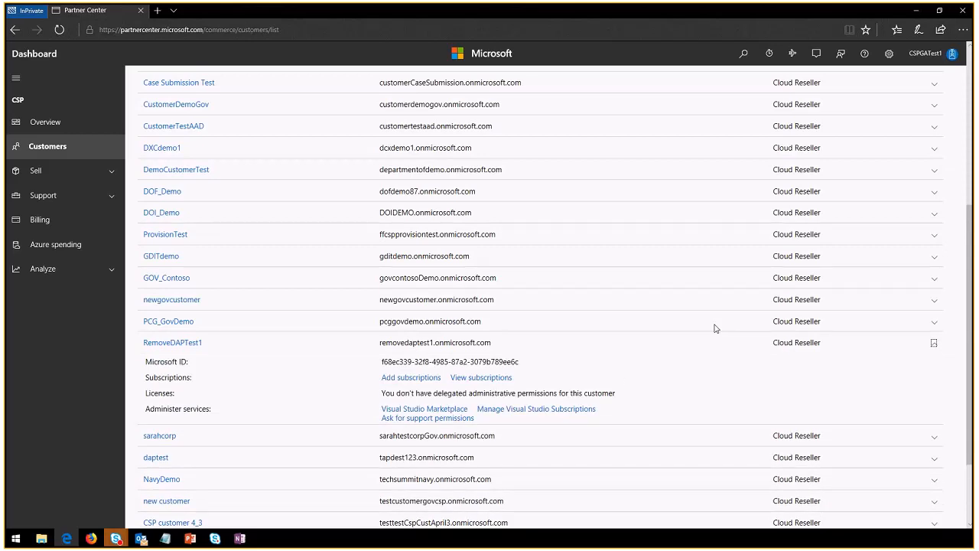
mouse_move(604, 372)
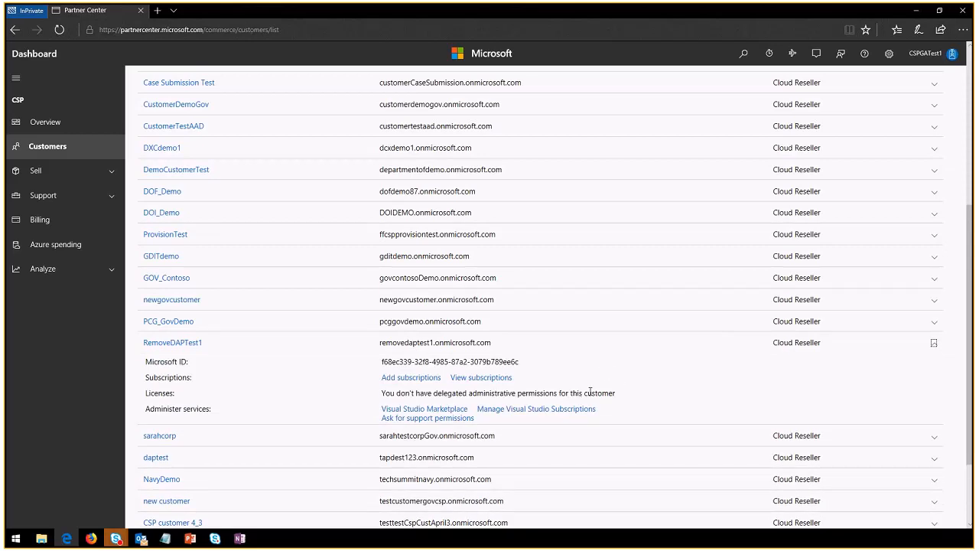
mouse_move(587, 379)
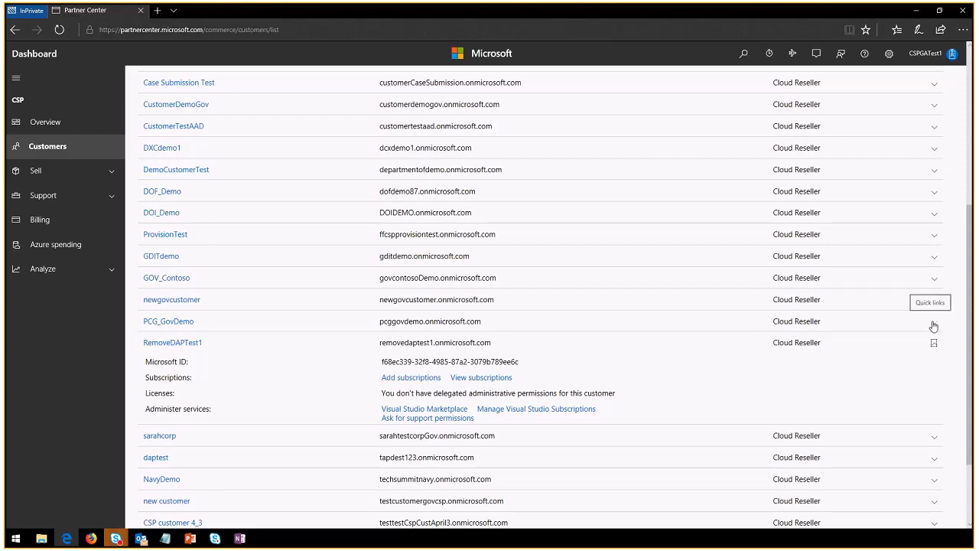
Expand the PCG_GovDemo row to reveal its Azure Active Directory admin services.
left_click(934, 320)
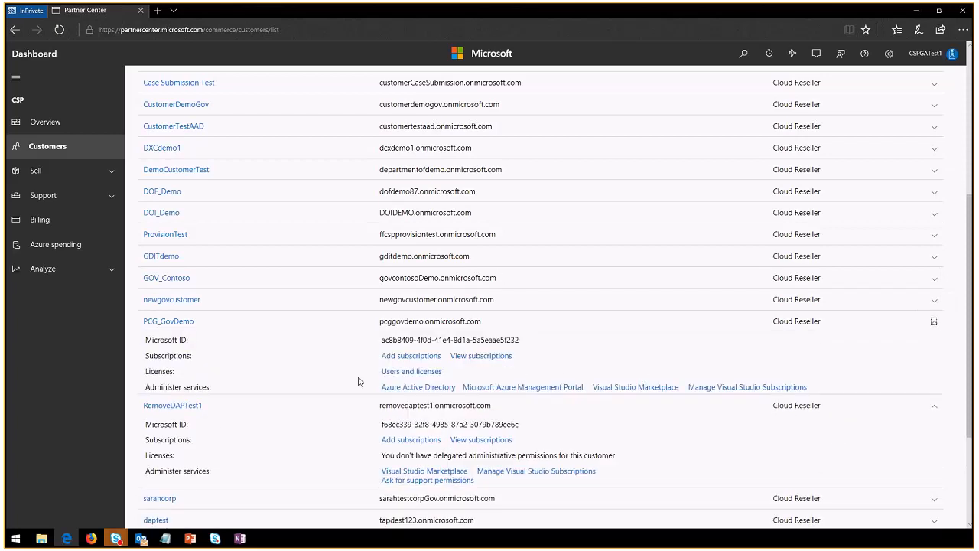
mouse_move(523, 386)
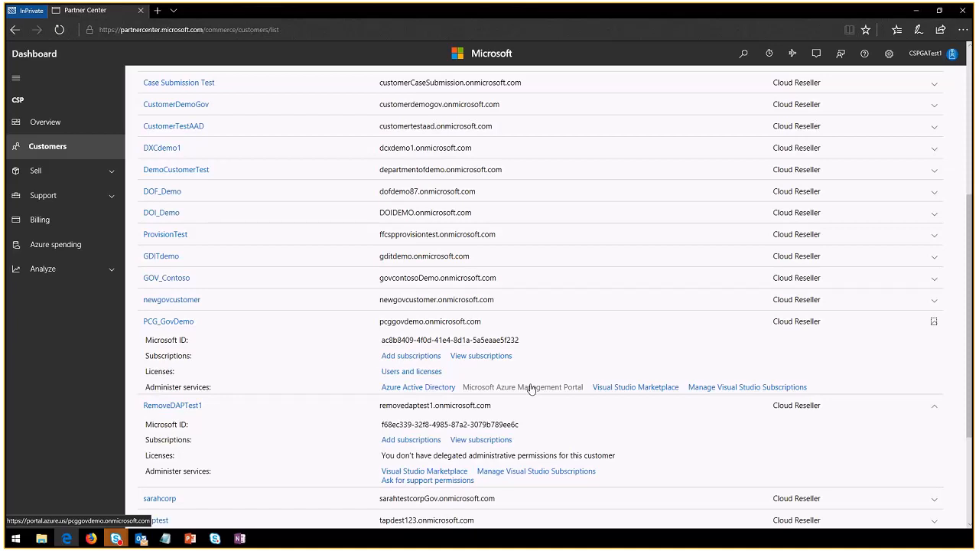
mouse_move(431, 407)
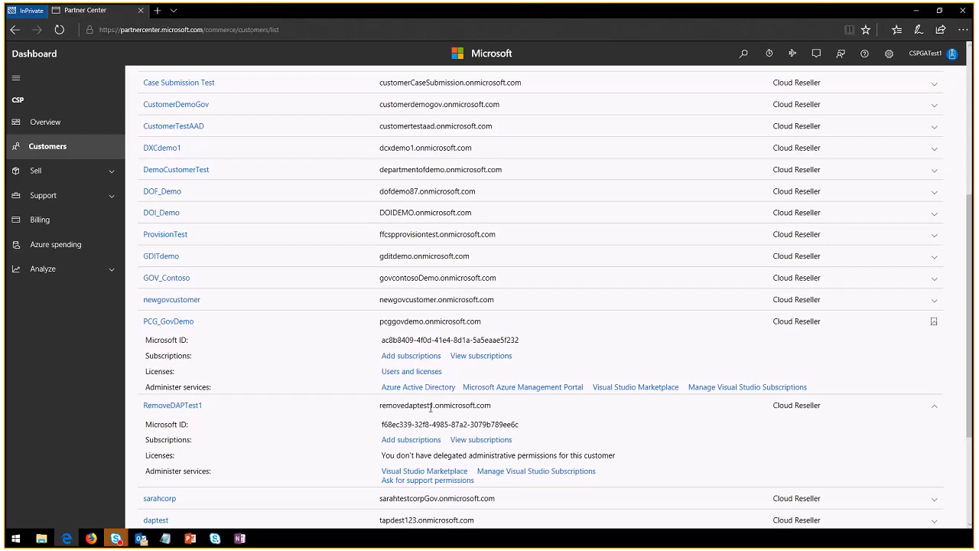
mouse_move(571, 424)
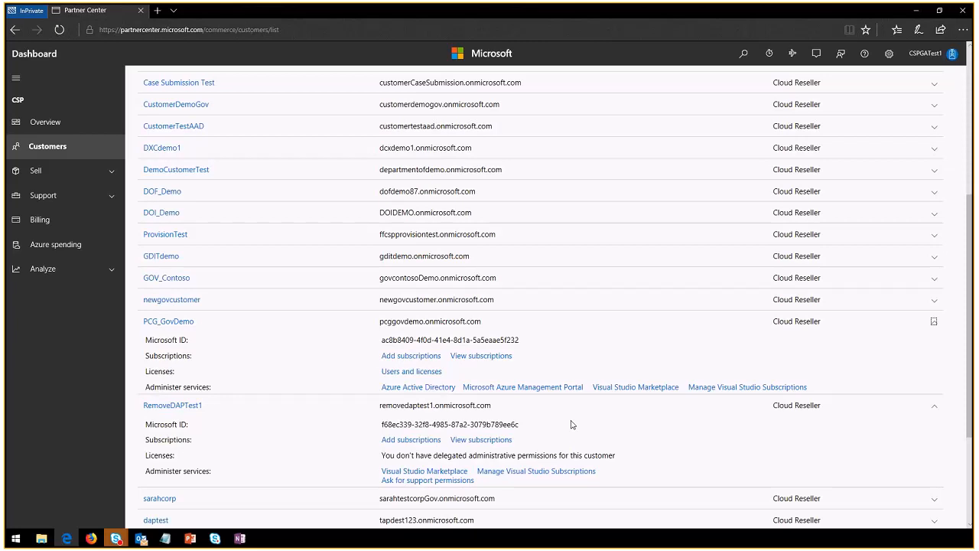
mouse_move(425, 470)
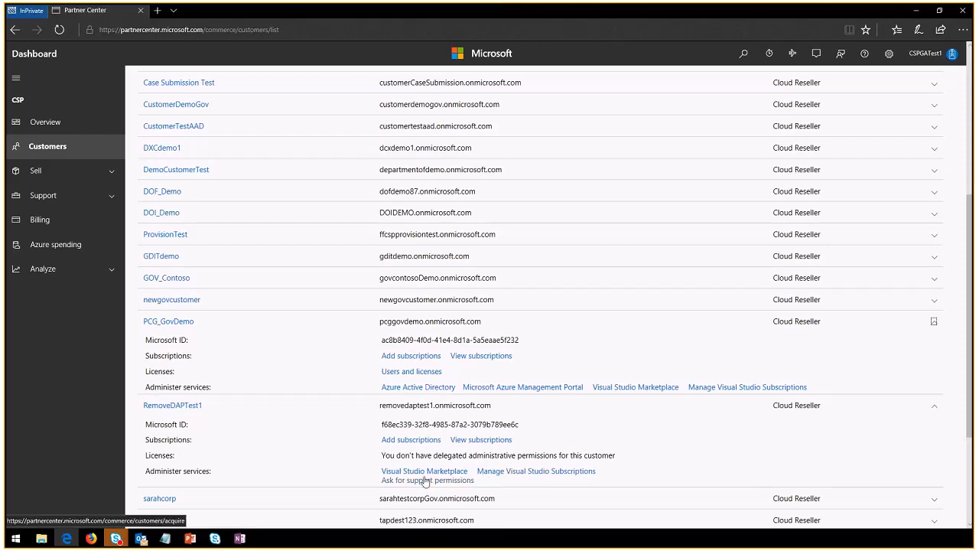
mouse_move(561, 471)
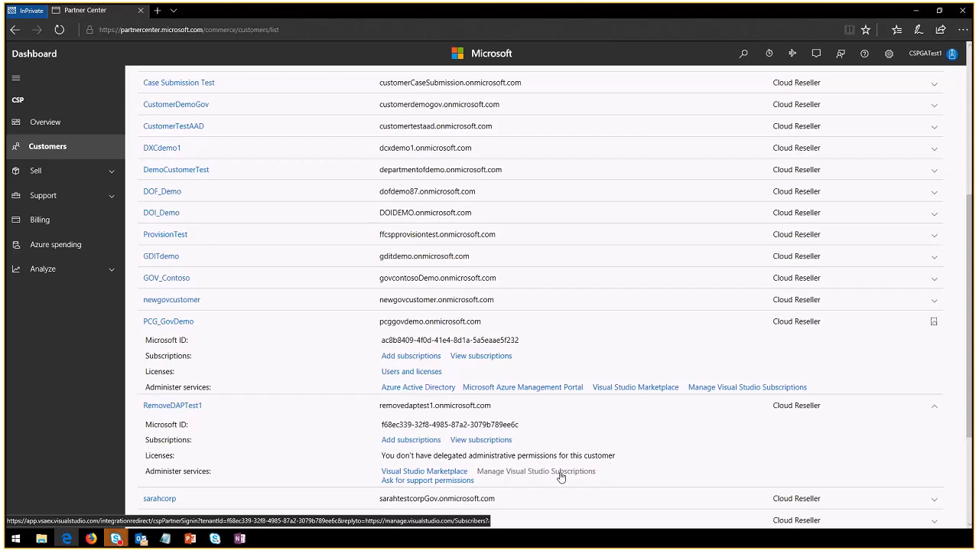
mouse_move(533, 475)
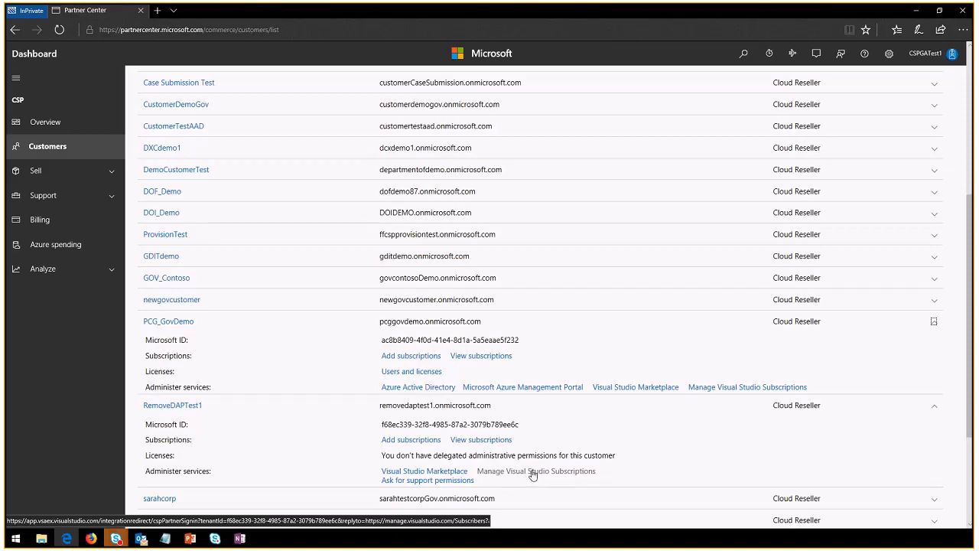
mouse_move(615, 466)
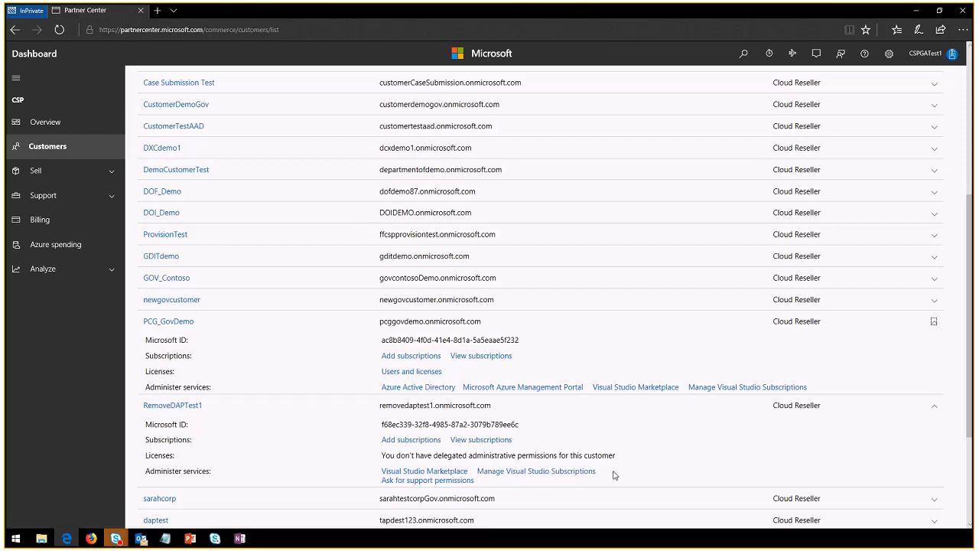
mouse_move(718, 447)
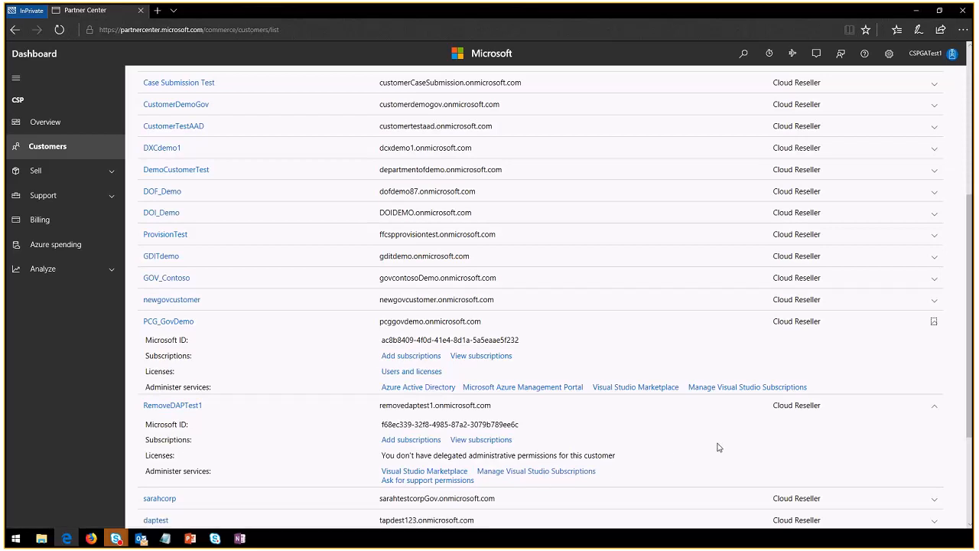
mouse_move(615, 442)
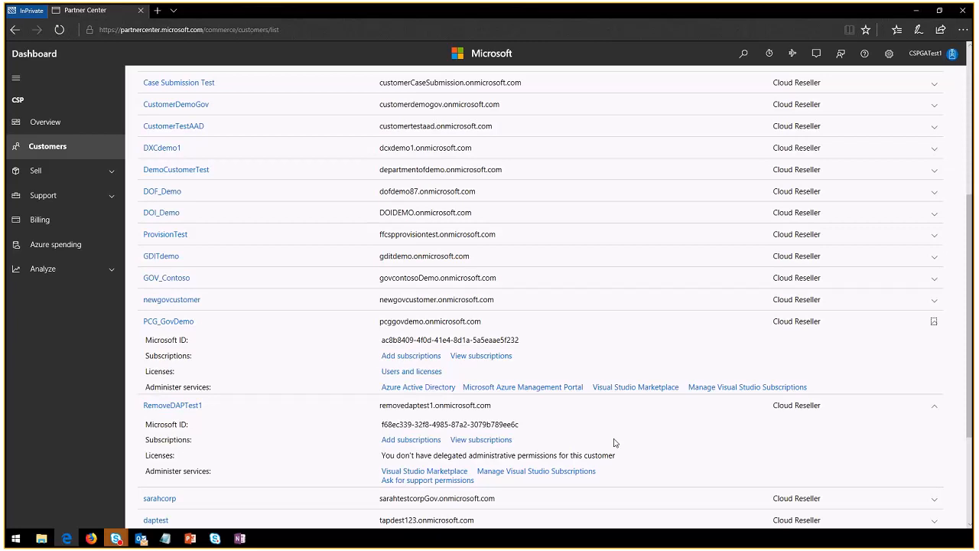
mouse_move(44, 122)
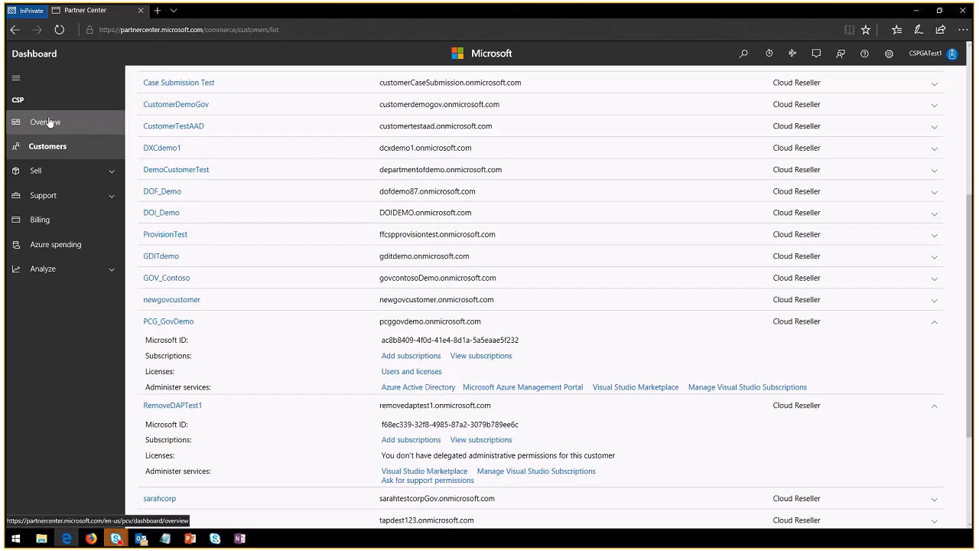
Go back to the Partner Center Overview page with billing details and quick links.
left_click(45, 121)
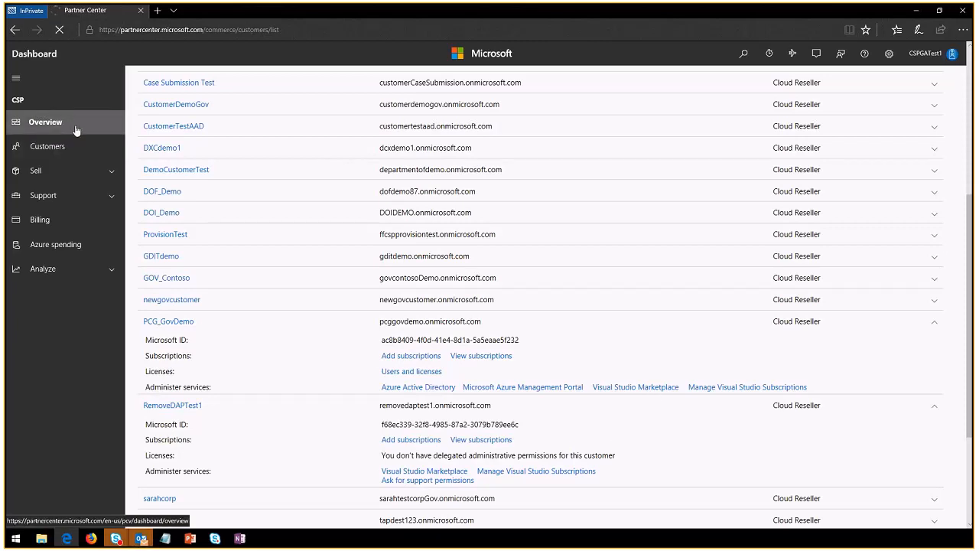
left_click(44, 122)
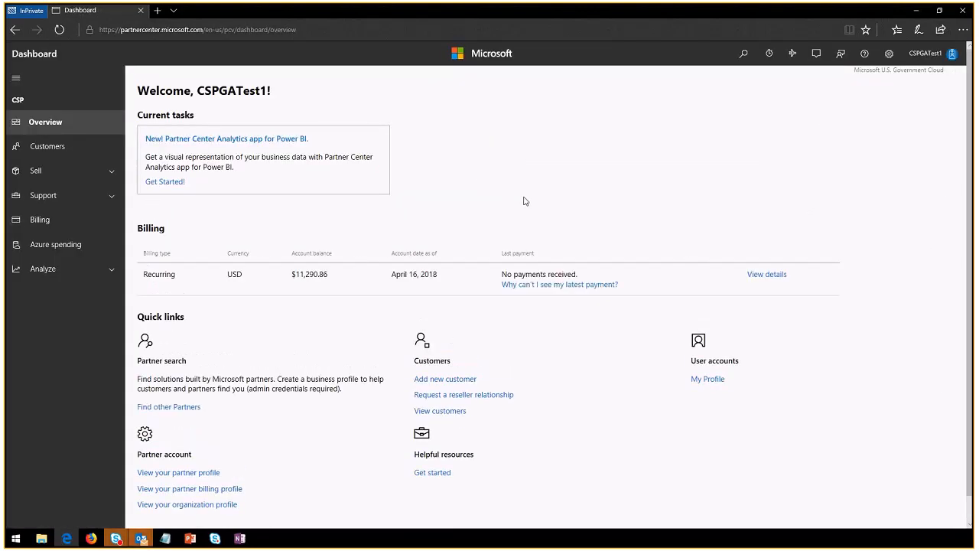
mouse_move(442, 315)
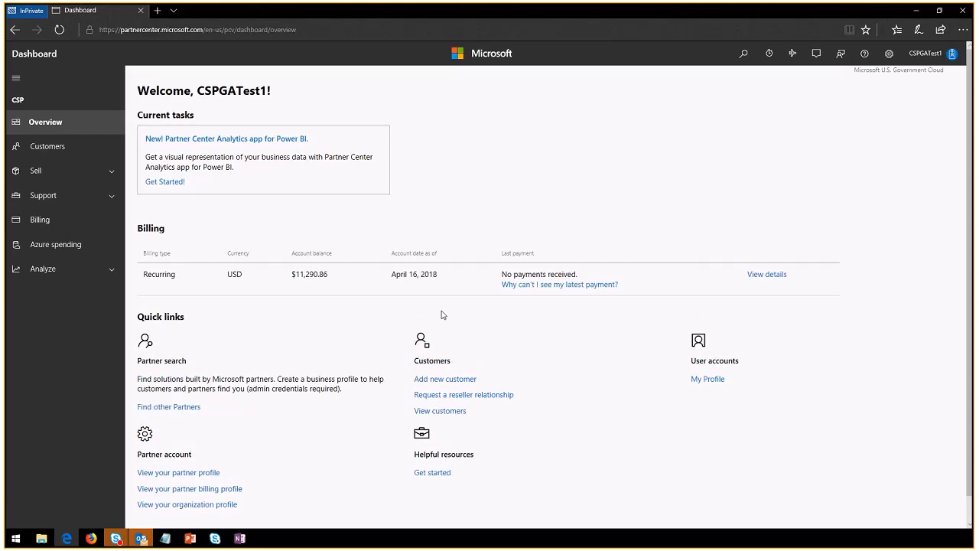